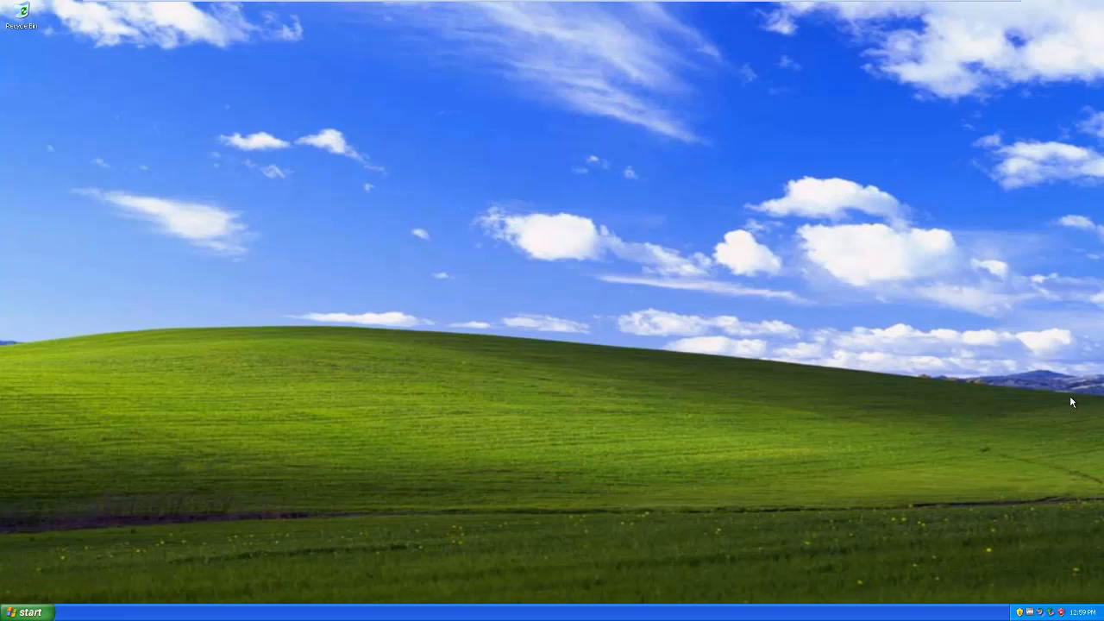
{"action": "mouse_move", "coordinate": [583, 217]}
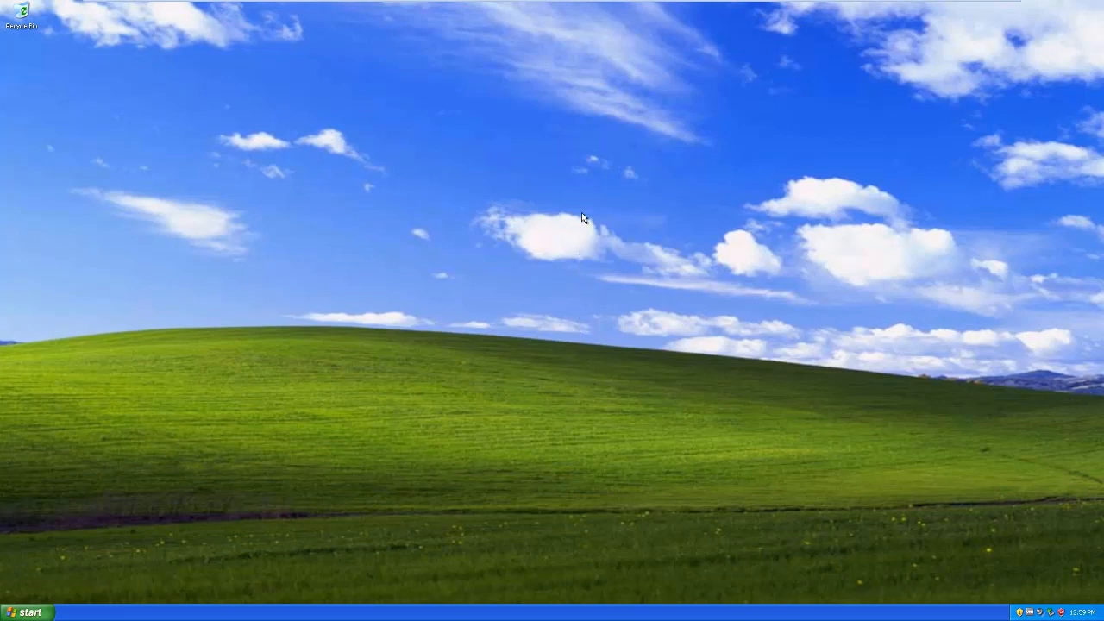
{"action": "mouse_move", "coordinate": [593, 265]}
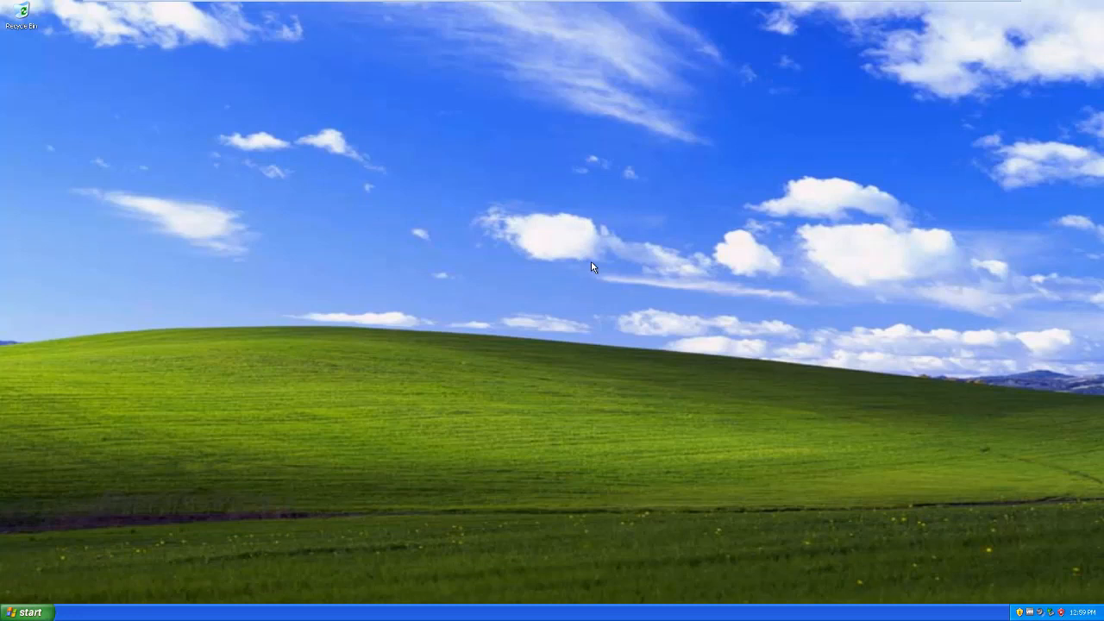
{"action": "mouse_move", "coordinate": [548, 190]}
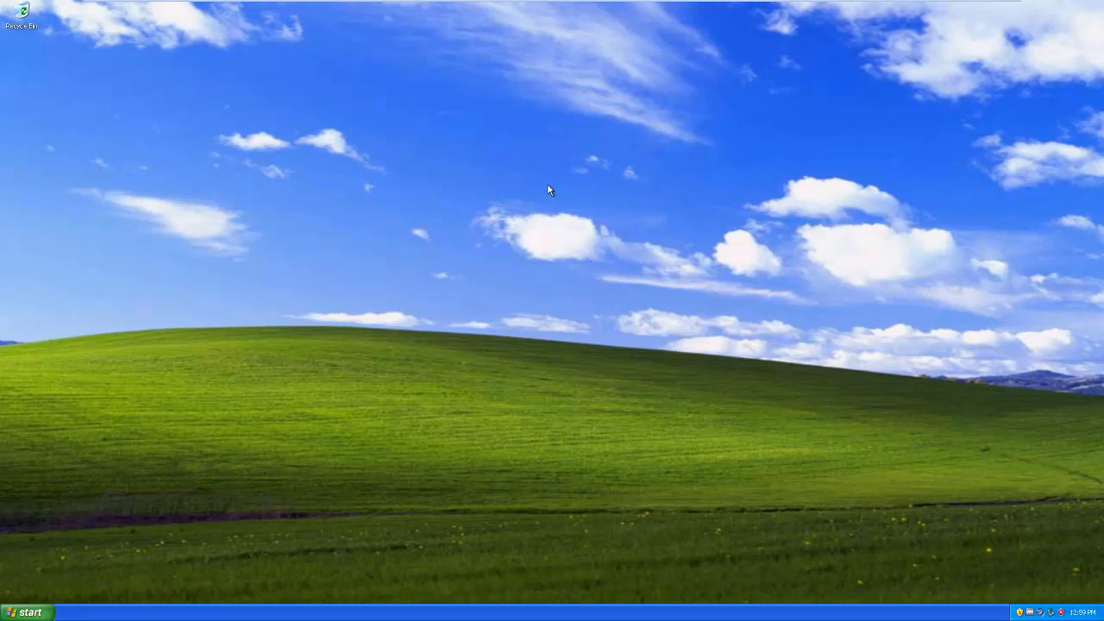
{"action": "mouse_move", "coordinate": [536, 190]}
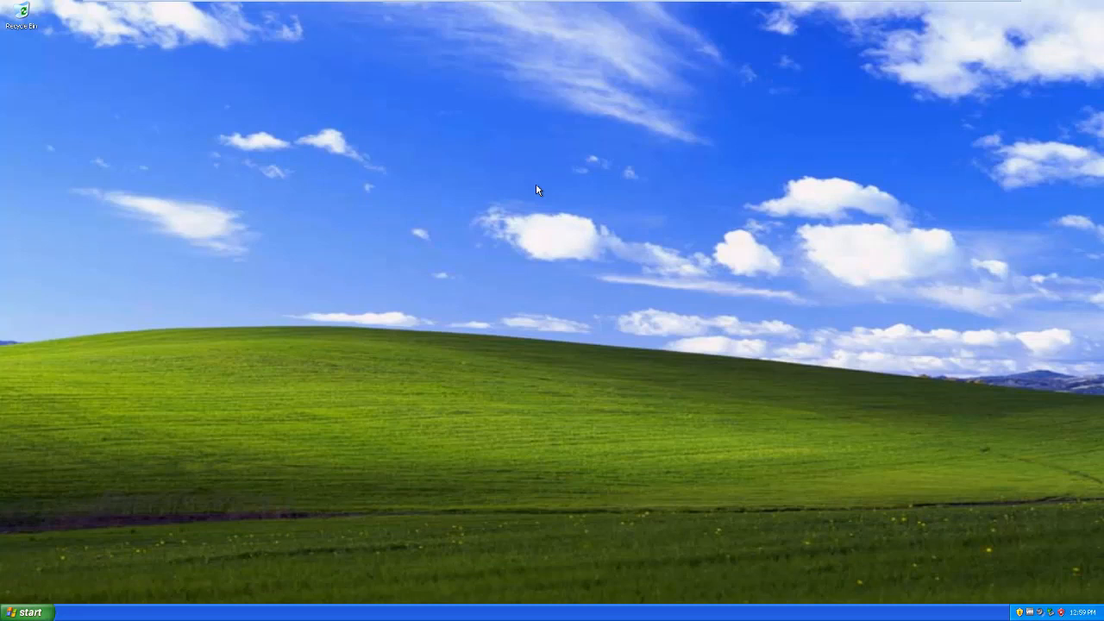
{"action": "mouse_move", "coordinate": [545, 236]}
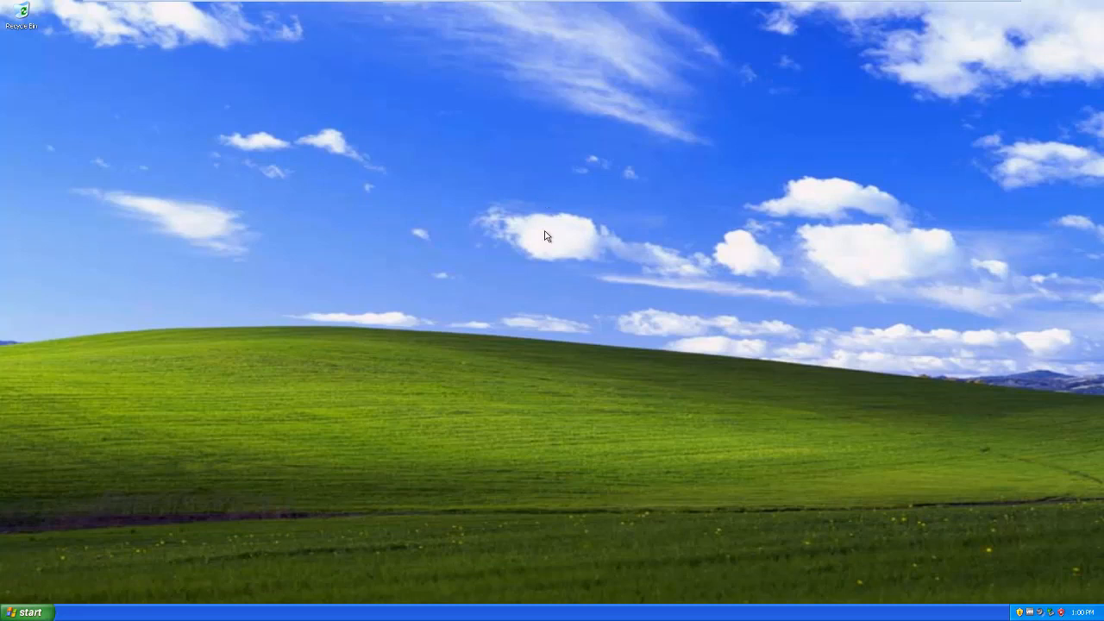
{"action": "mouse_move", "coordinate": [559, 238]}
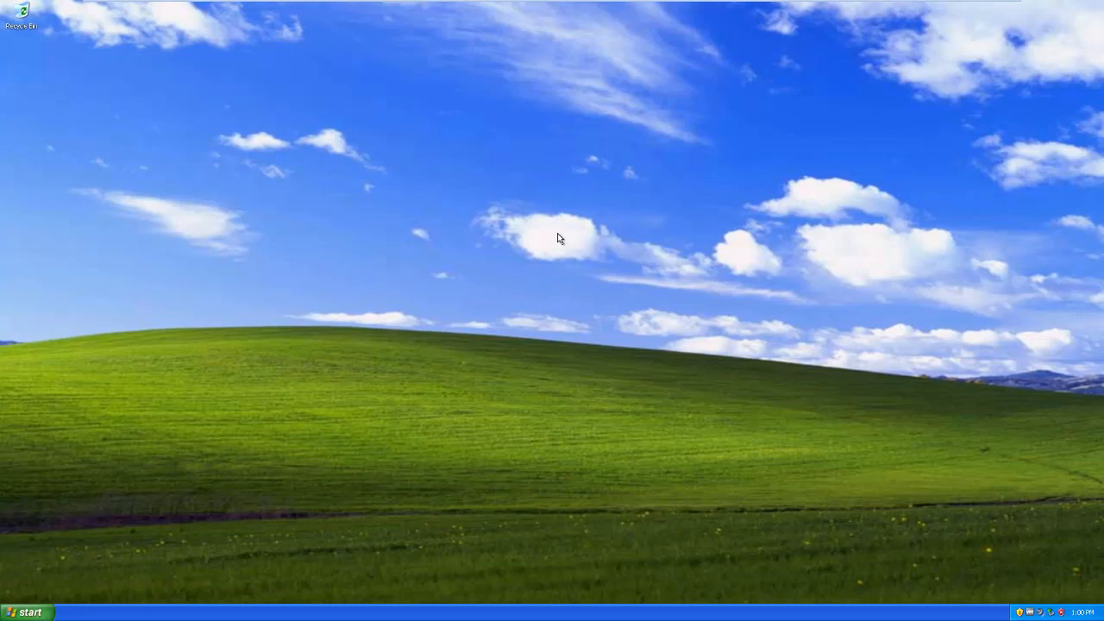
{"action": "mouse_move", "coordinate": [559, 245]}
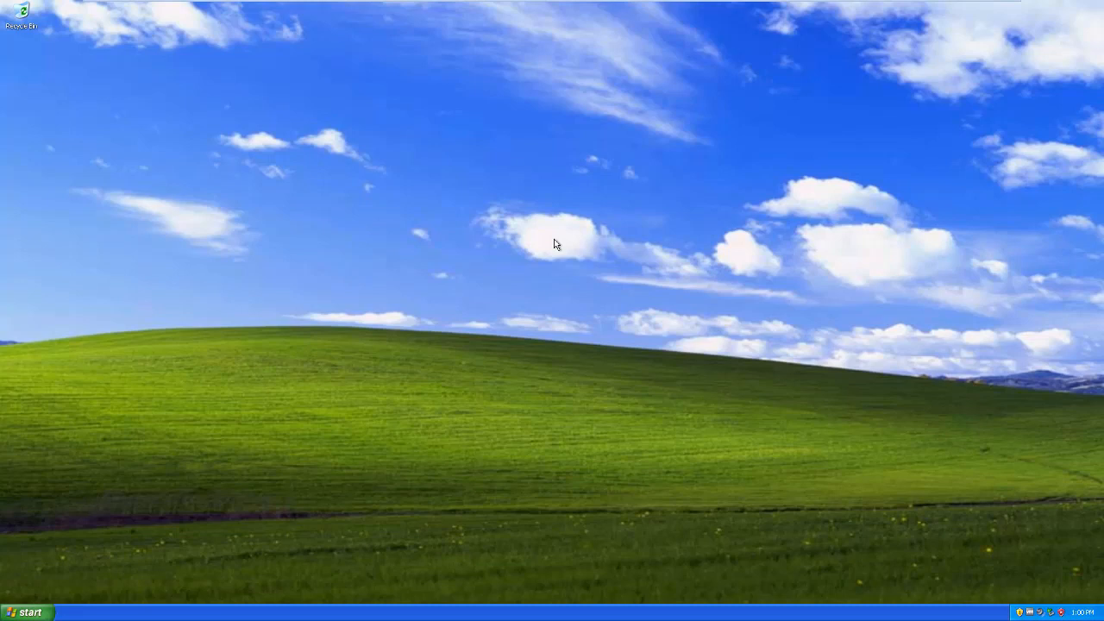
{"action": "mouse_move", "coordinate": [657, 372]}
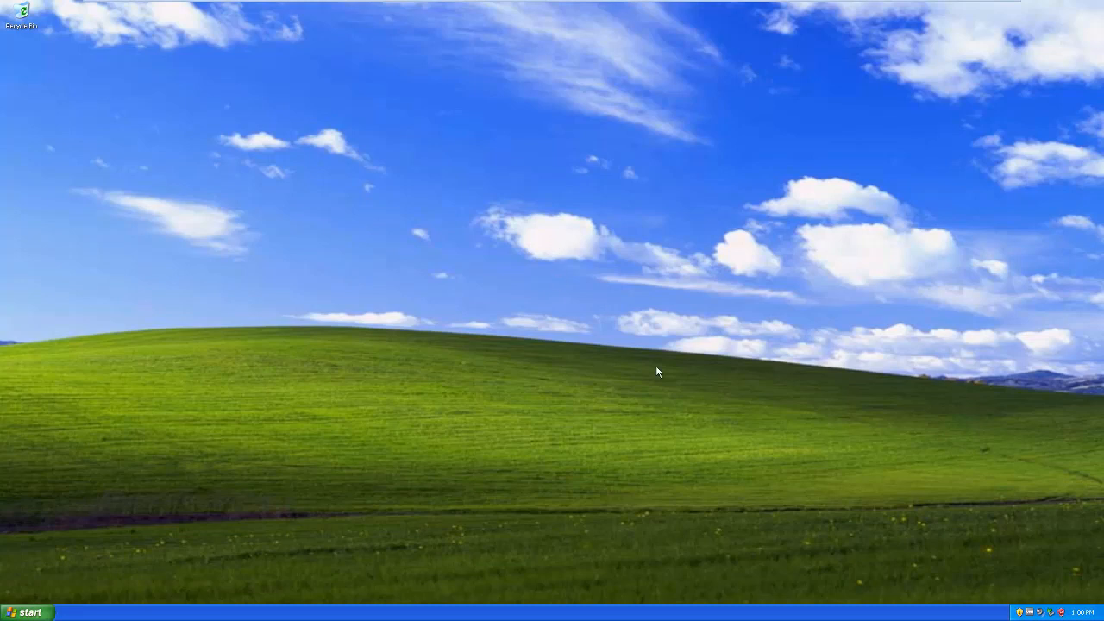
{"action": "mouse_move", "coordinate": [558, 248]}
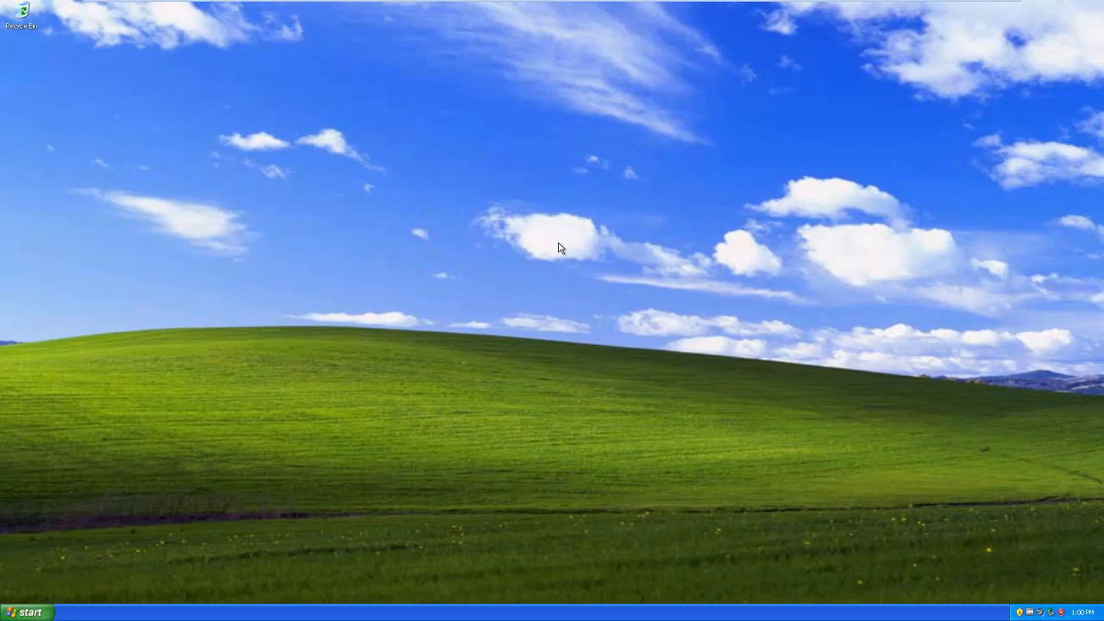
{"action": "mouse_move", "coordinate": [555, 242]}
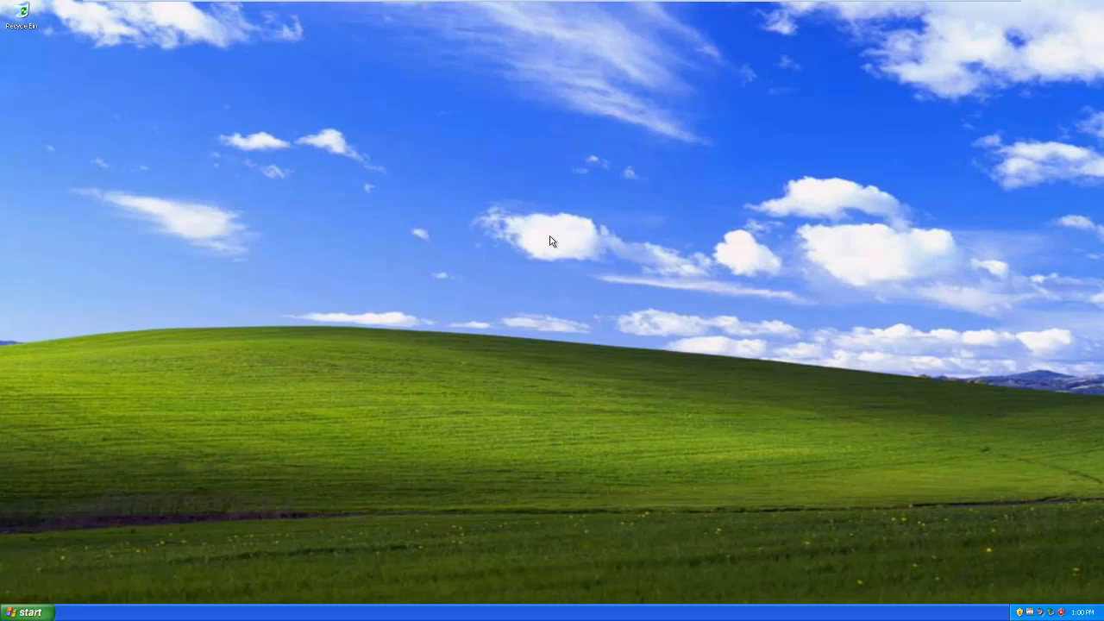
{"action": "mouse_move", "coordinate": [552, 249]}
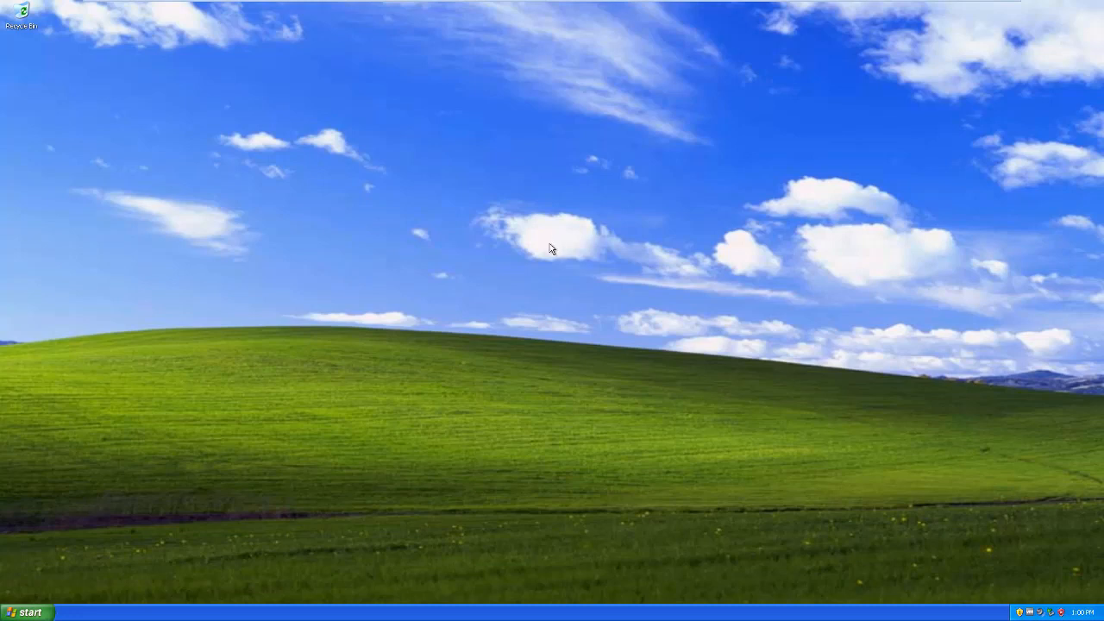
{"action": "mouse_move", "coordinate": [214, 121]}
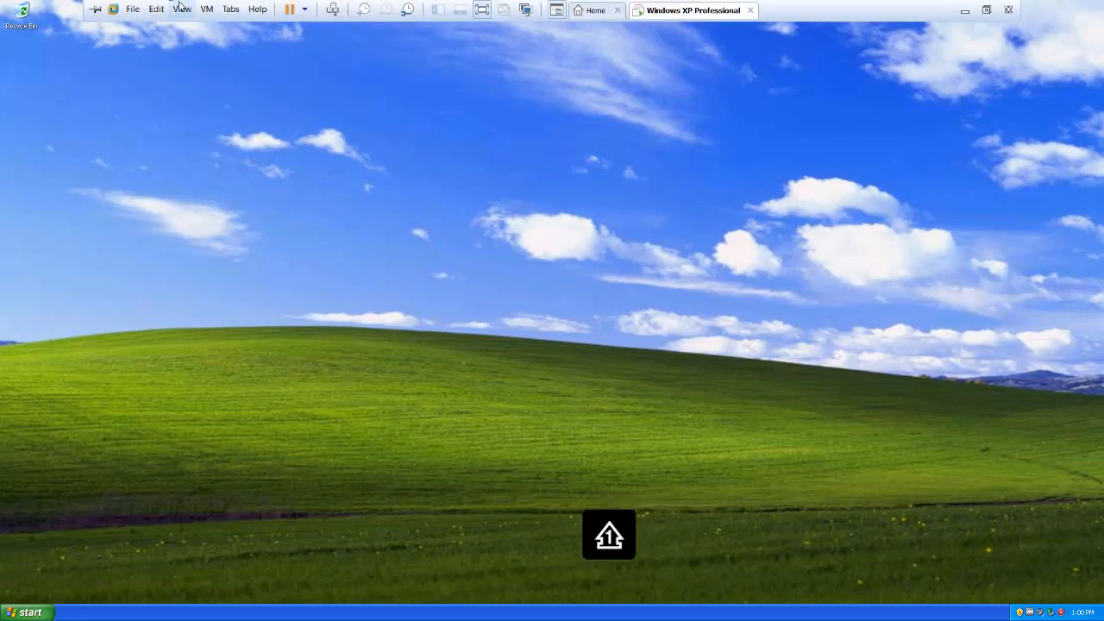
- Bring up the VM menu to reach Removable Devices and the virtual machine's Settings
{"action": "left_click", "coordinate": [206, 11]}
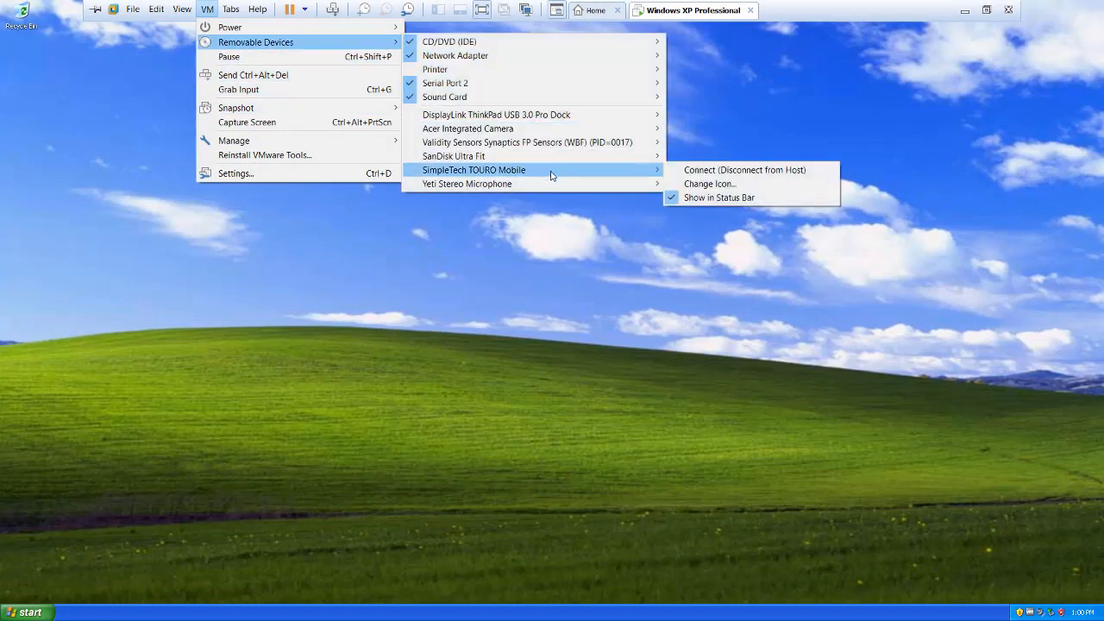
{"action": "mouse_move", "coordinate": [565, 176]}
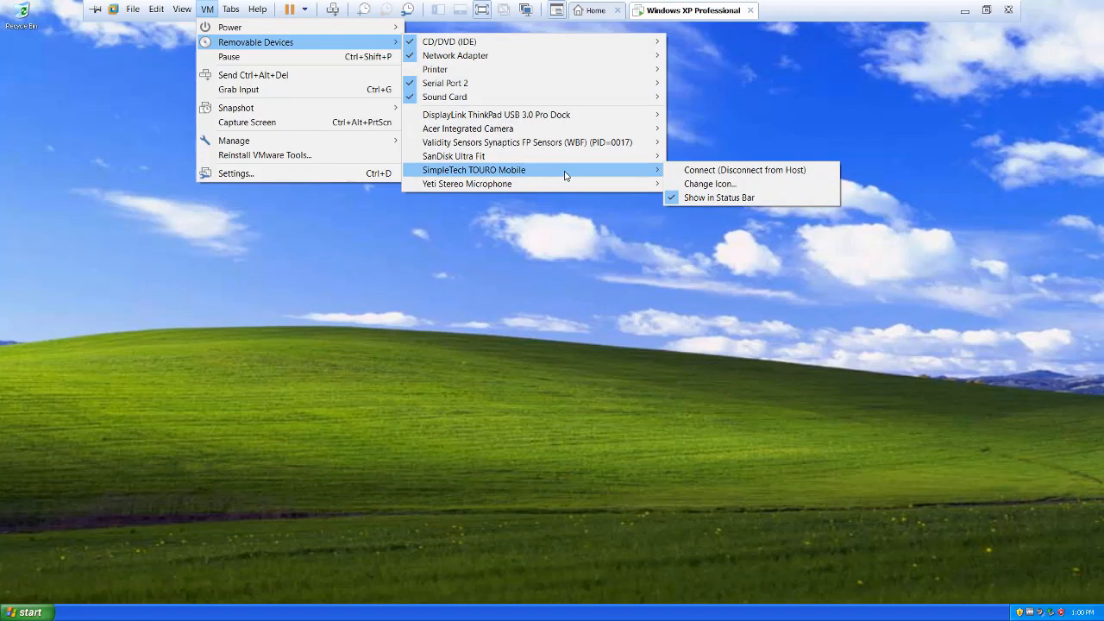
{"action": "mouse_move", "coordinate": [410, 172]}
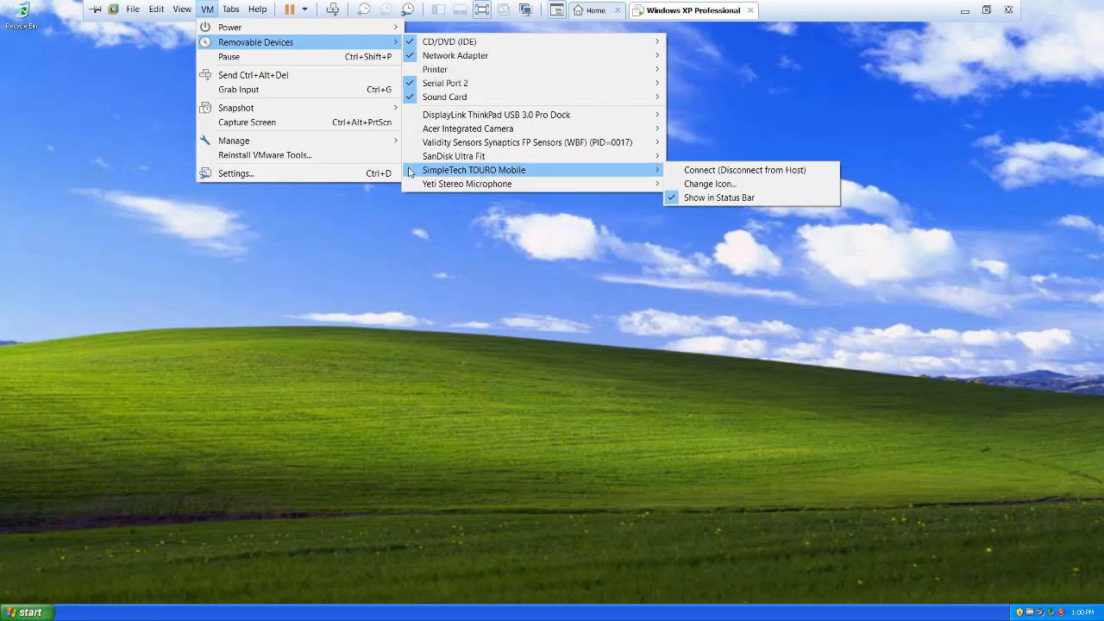
{"action": "mouse_move", "coordinate": [513, 172]}
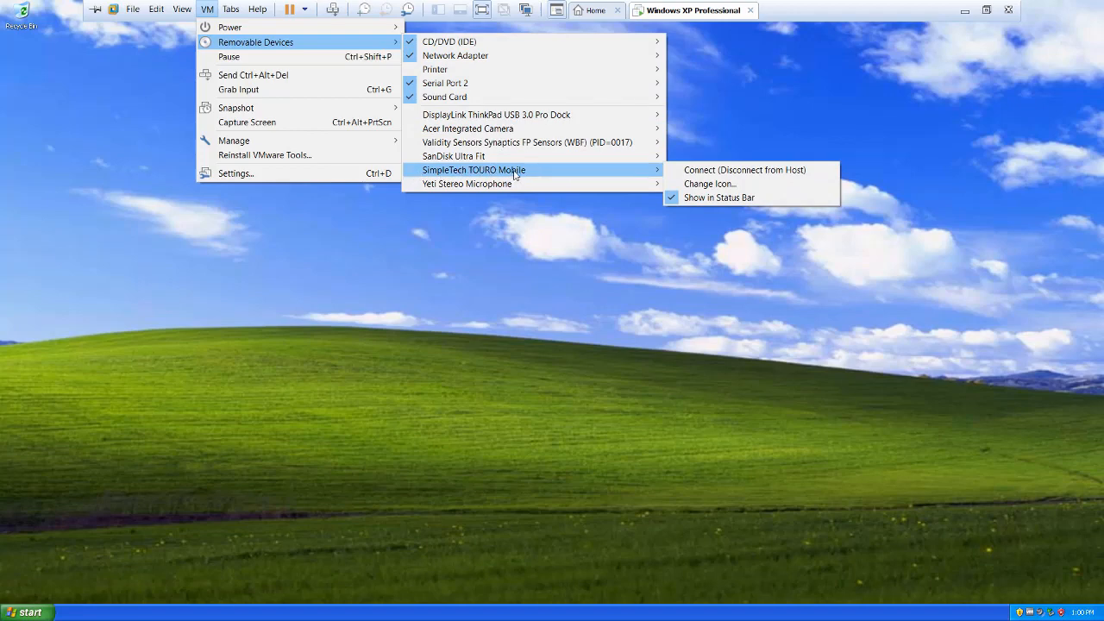
{"action": "mouse_move", "coordinate": [233, 141]}
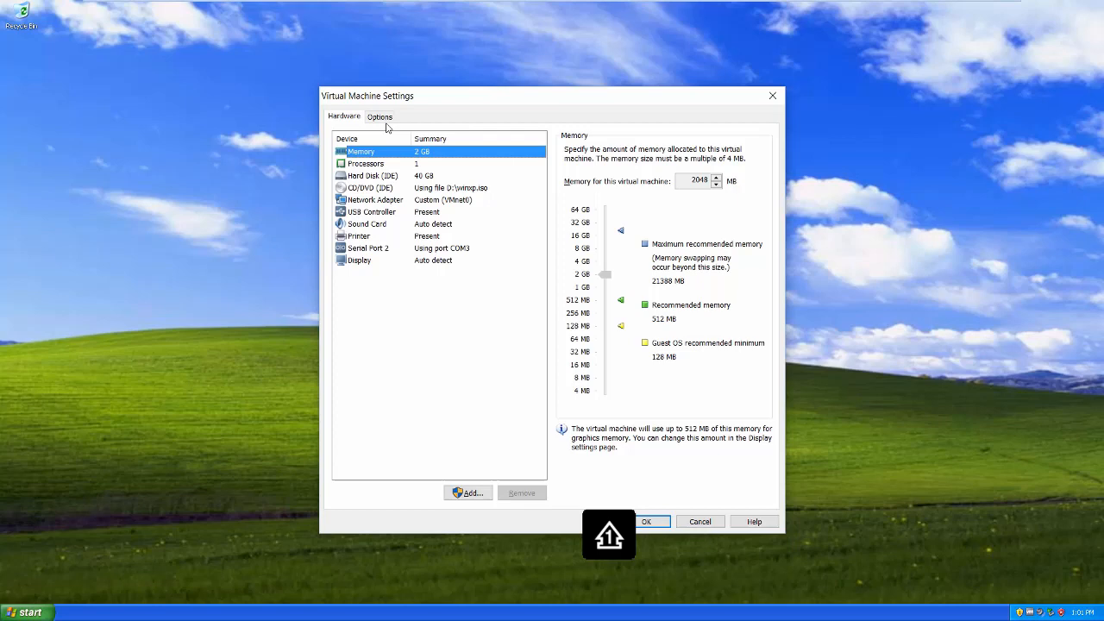
- In Options > Shared Folders, set folder sharing to Always enabled
{"action": "left_click", "coordinate": [379, 117]}
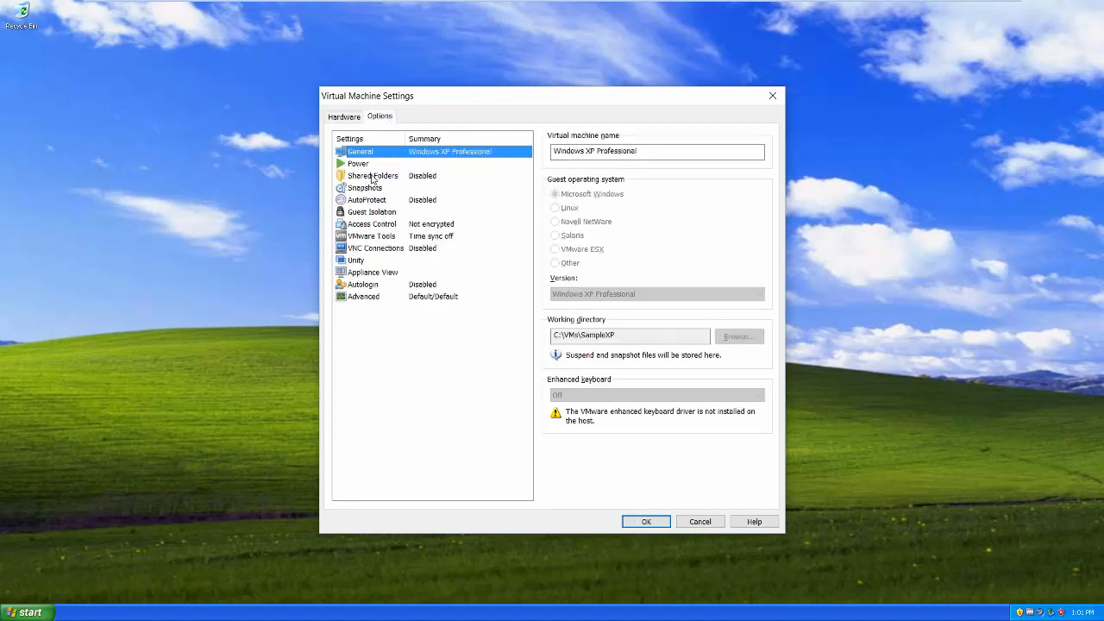
{"action": "left_click", "coordinate": [372, 176]}
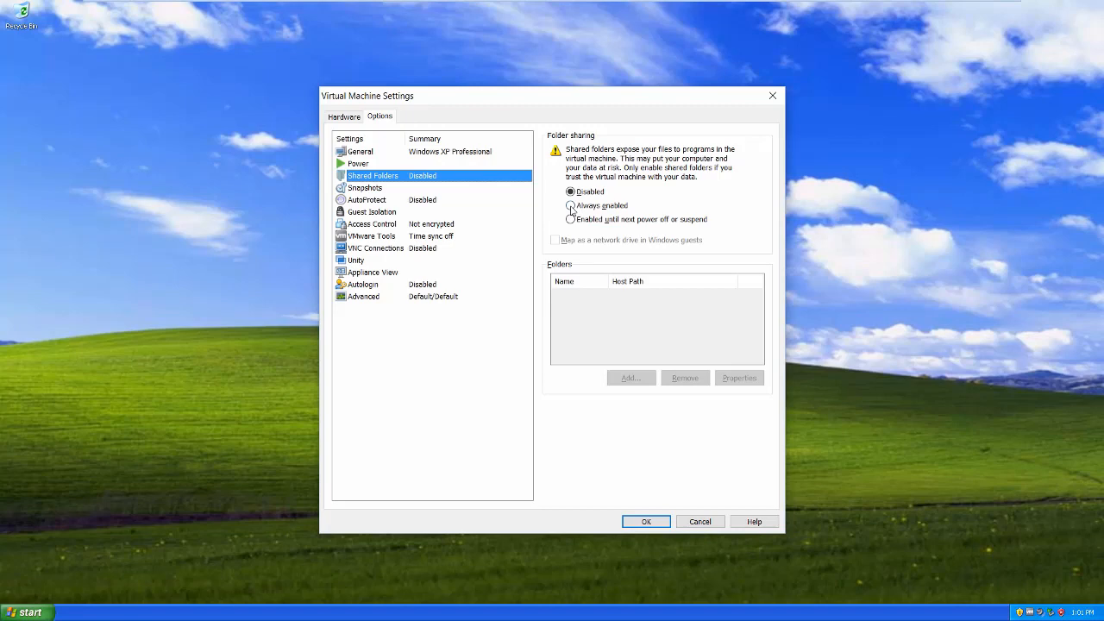
{"action": "left_click", "coordinate": [569, 205]}
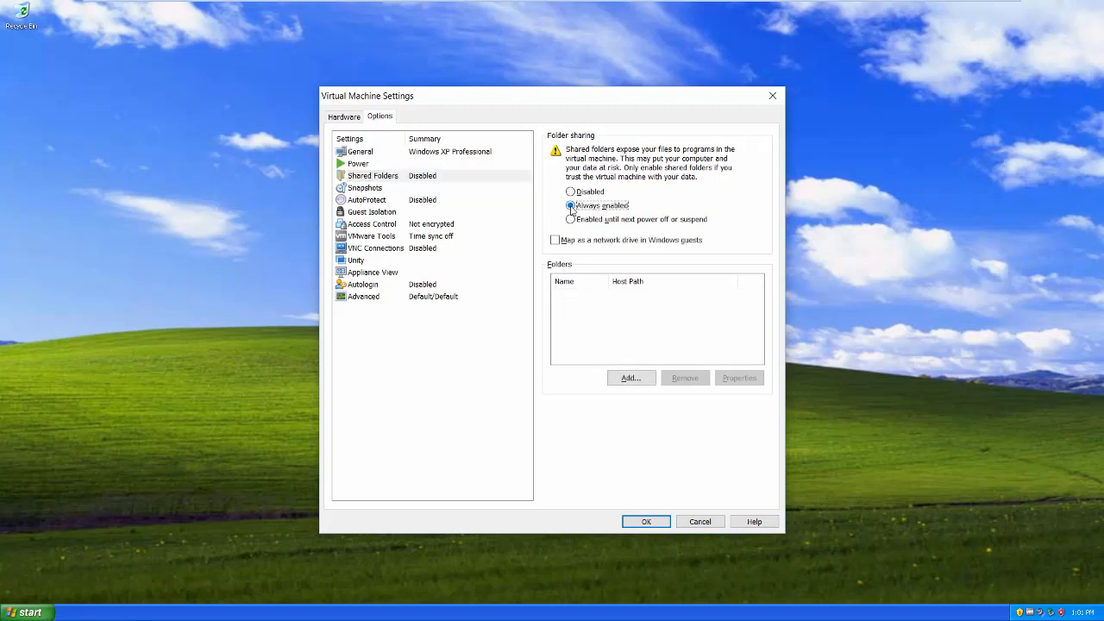
{"action": "left_click", "coordinate": [569, 205]}
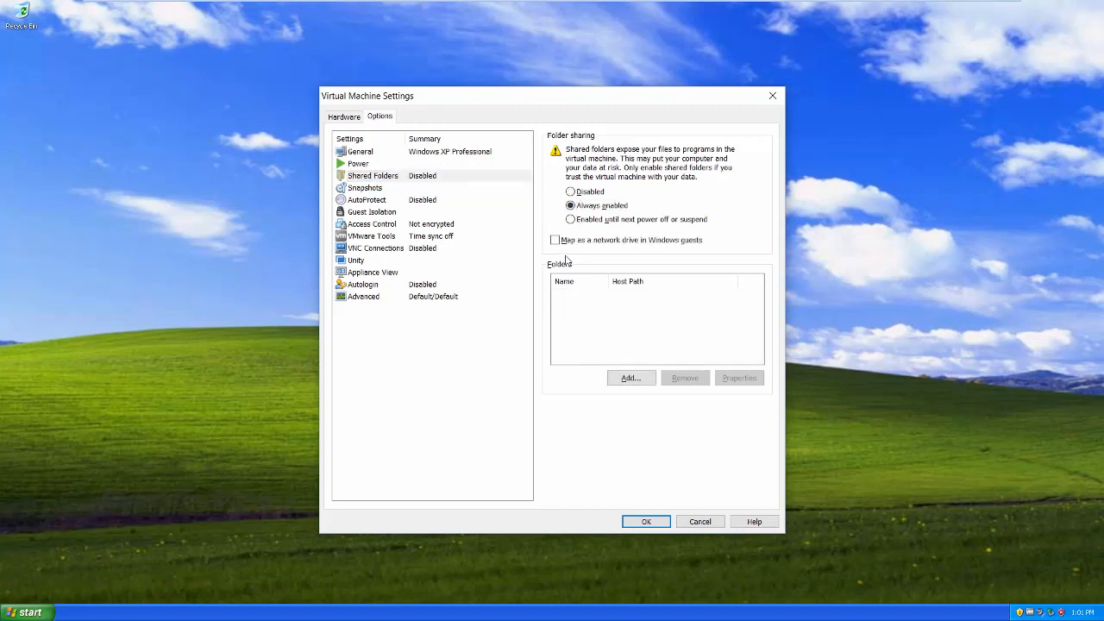
- Start the Add Shared Folder wizard and choose the Revs Mar 2016 (E:) drive as host path
{"action": "left_click", "coordinate": [631, 377]}
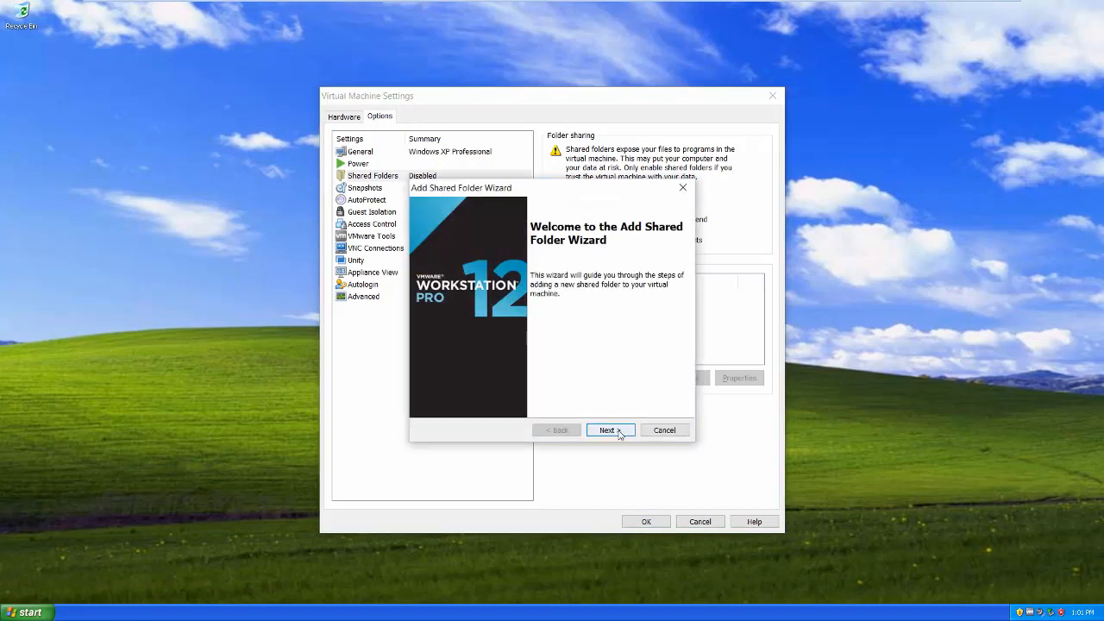
{"action": "left_click", "coordinate": [610, 429]}
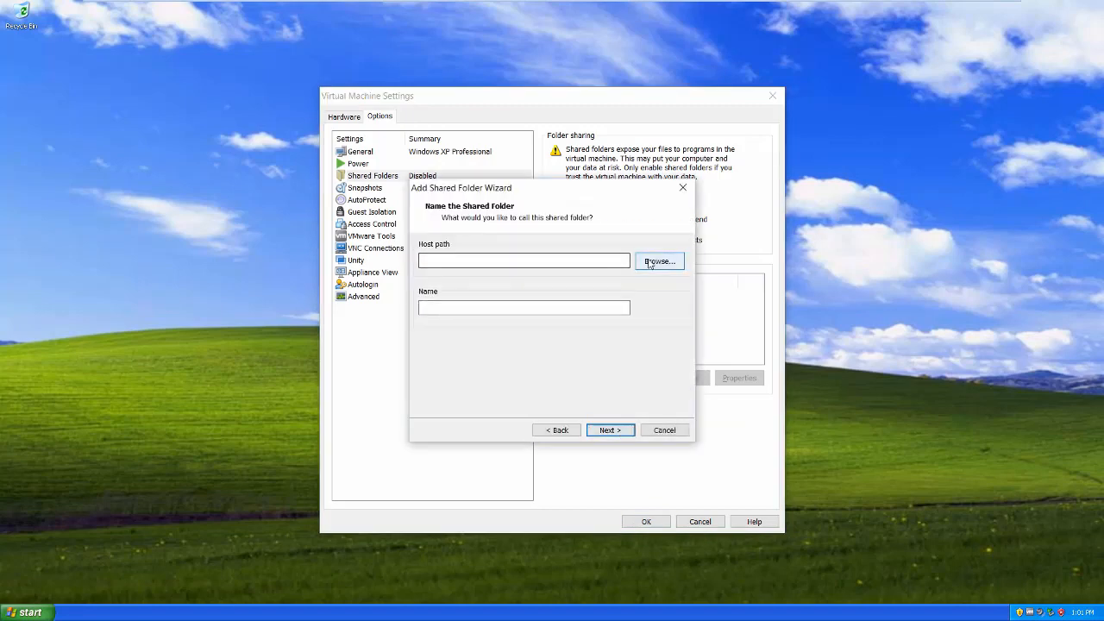
{"action": "left_click", "coordinate": [658, 263]}
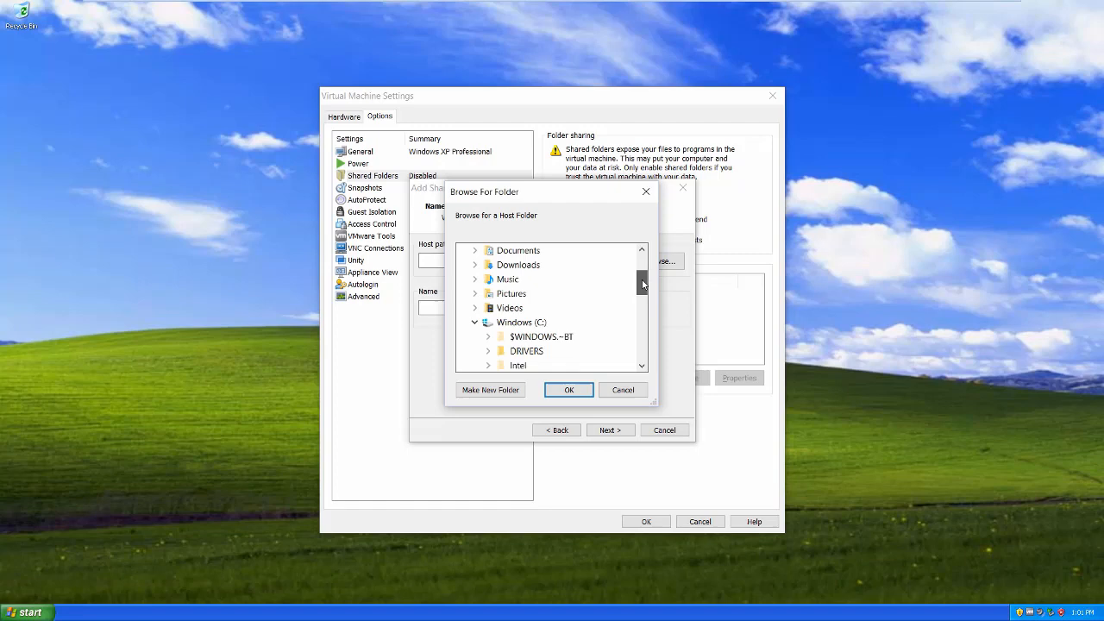
{"action": "scroll", "scroll_direction": "down", "scroll_amount": 3}
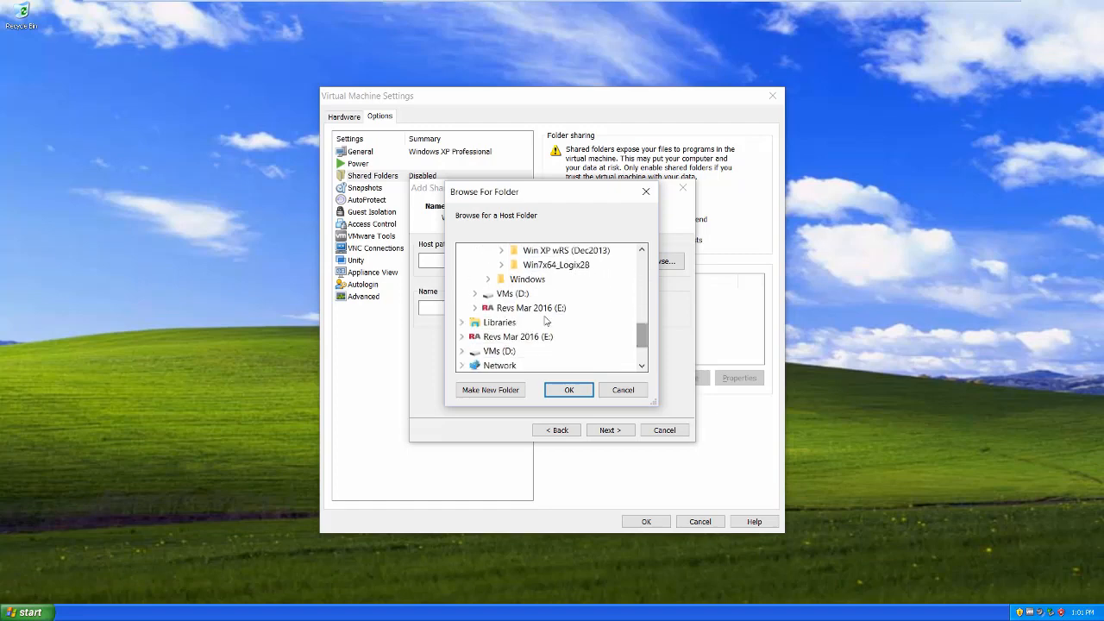
{"action": "left_click", "coordinate": [475, 307]}
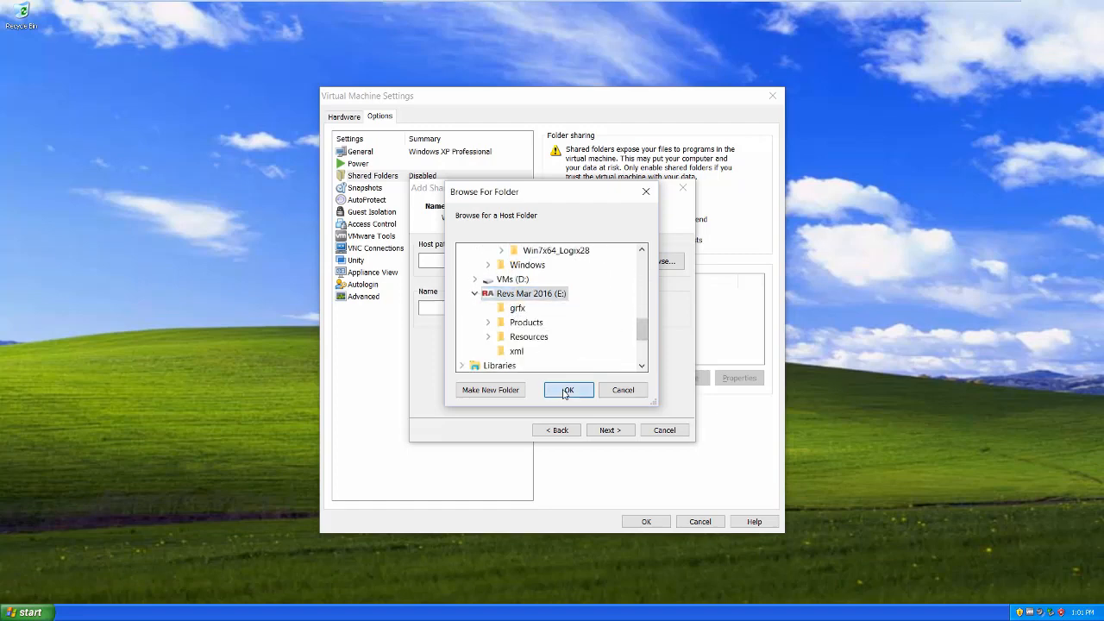
{"action": "left_click", "coordinate": [567, 389]}
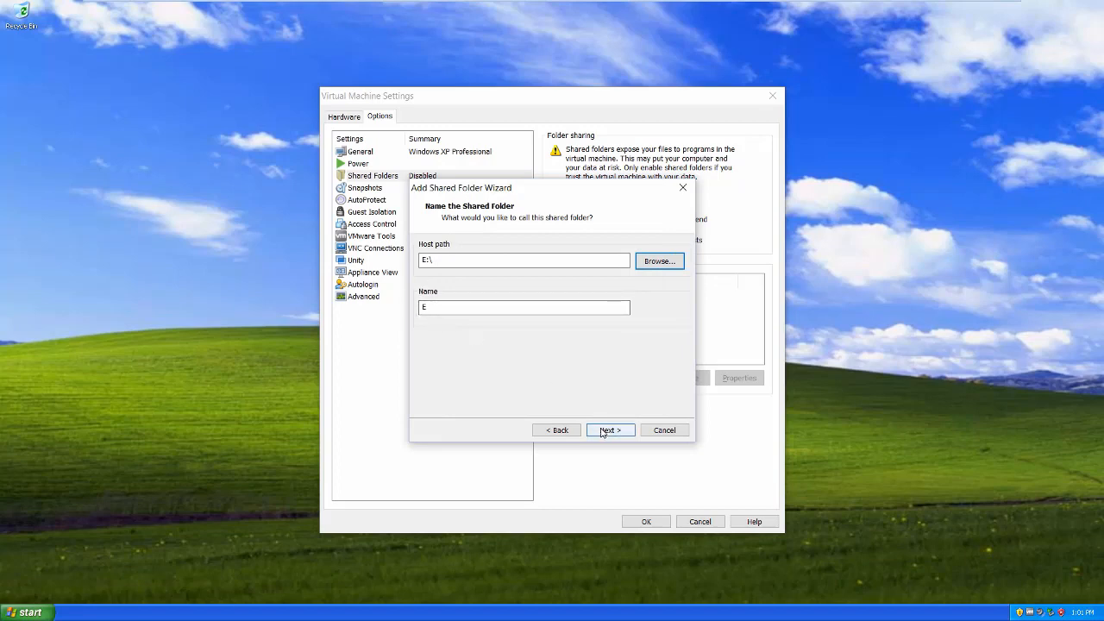
- Name the share Revs HDD, keep Enable this share, and finish adding it
{"action": "left_click", "coordinate": [524, 307]}
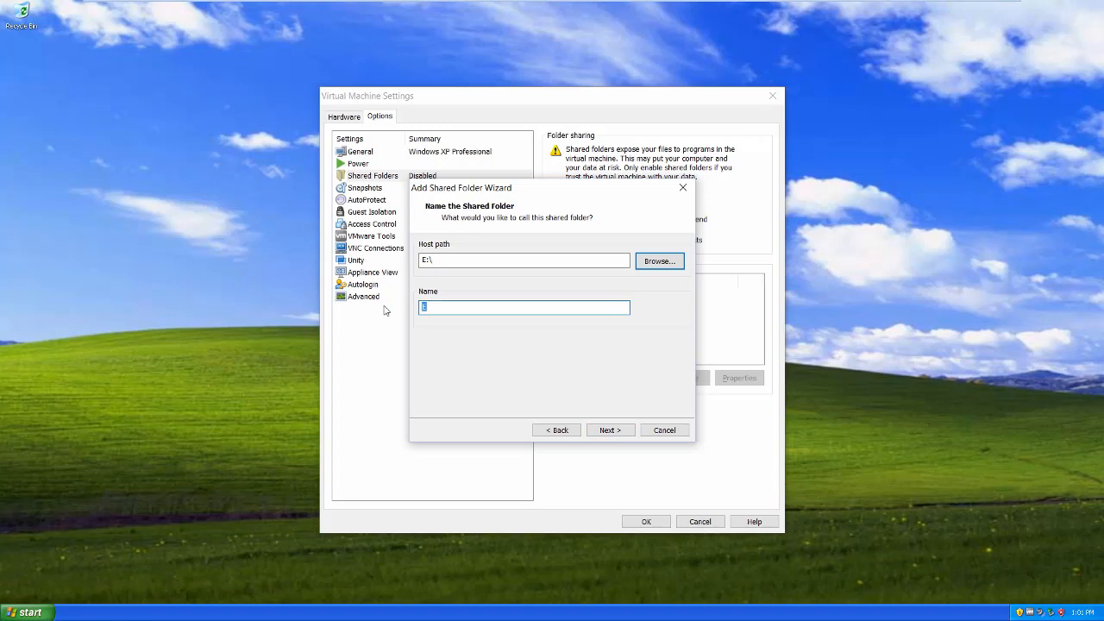
{"action": "type", "text": "Revs"}
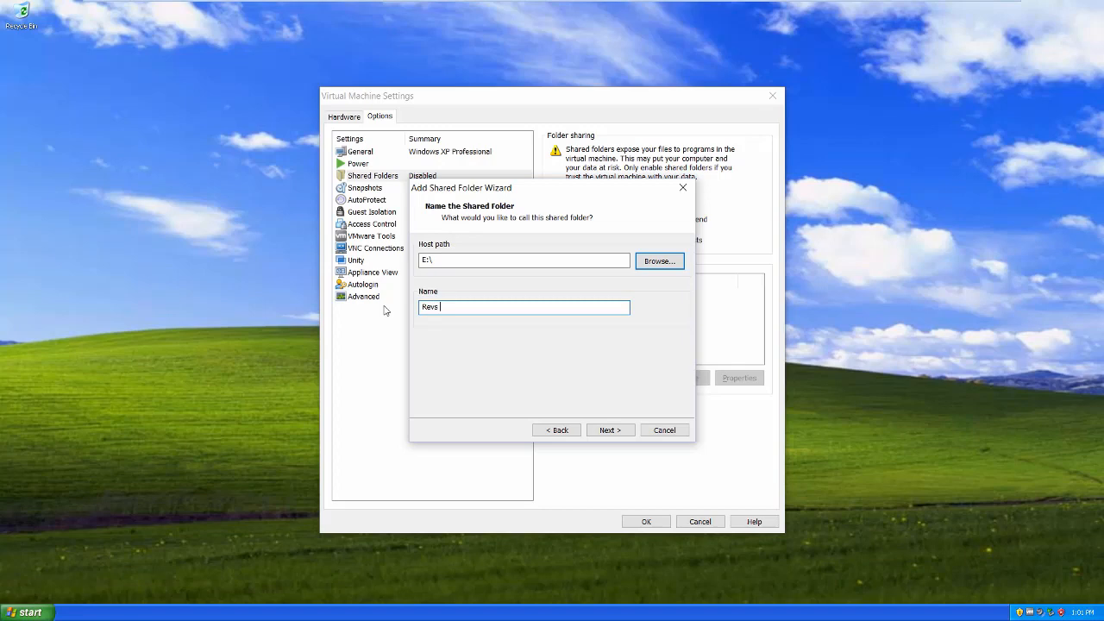
{"action": "type", "text": "CD"}
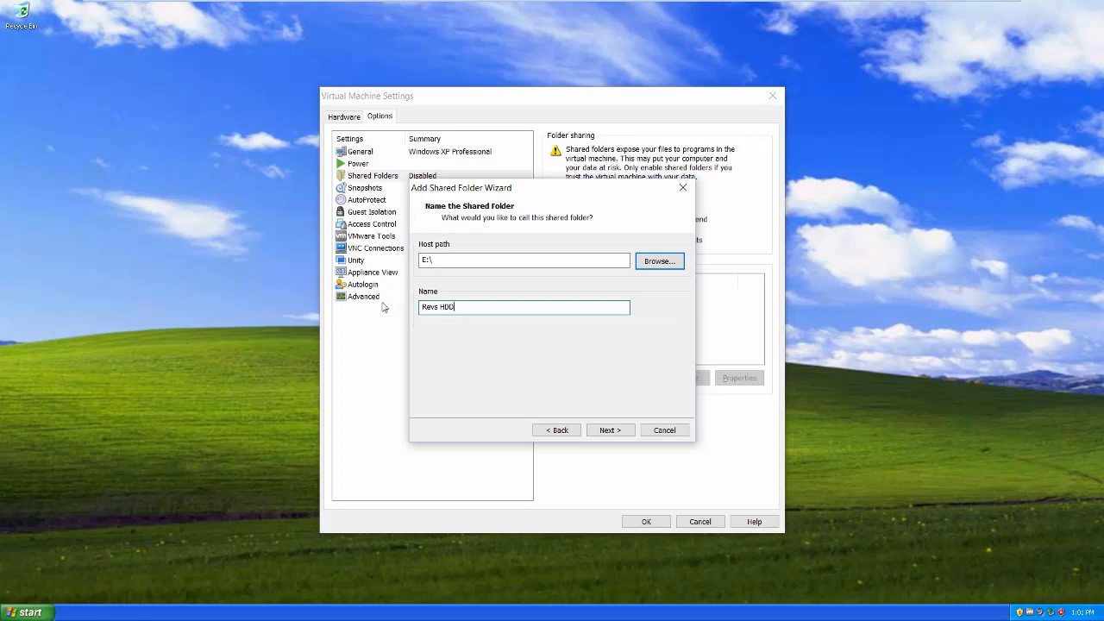
{"action": "mouse_move", "coordinate": [607, 407]}
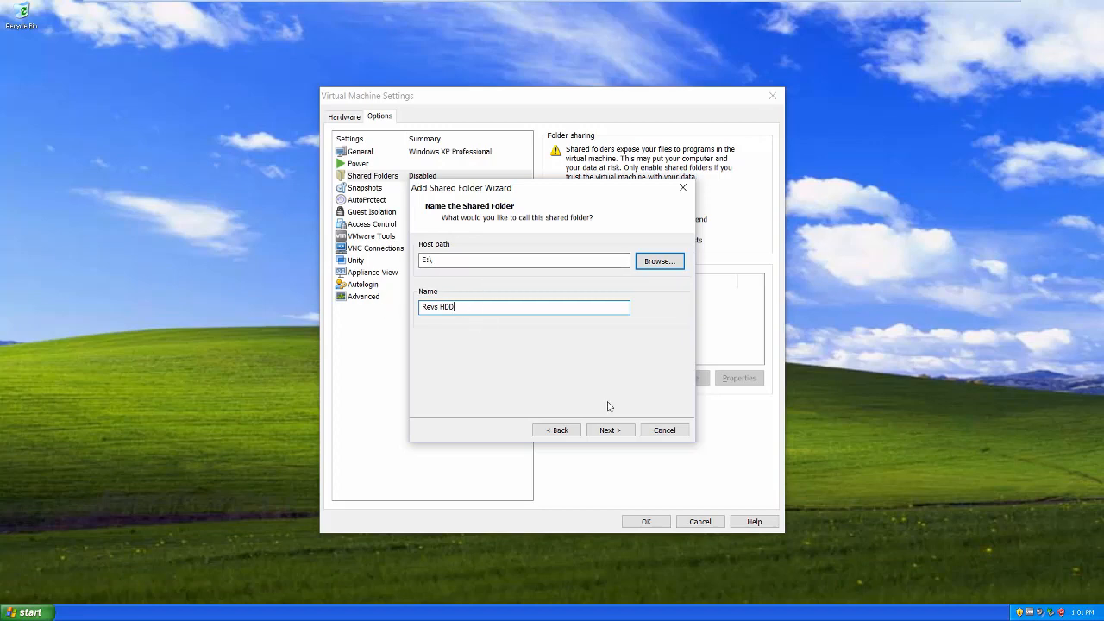
{"action": "left_click", "coordinate": [611, 429]}
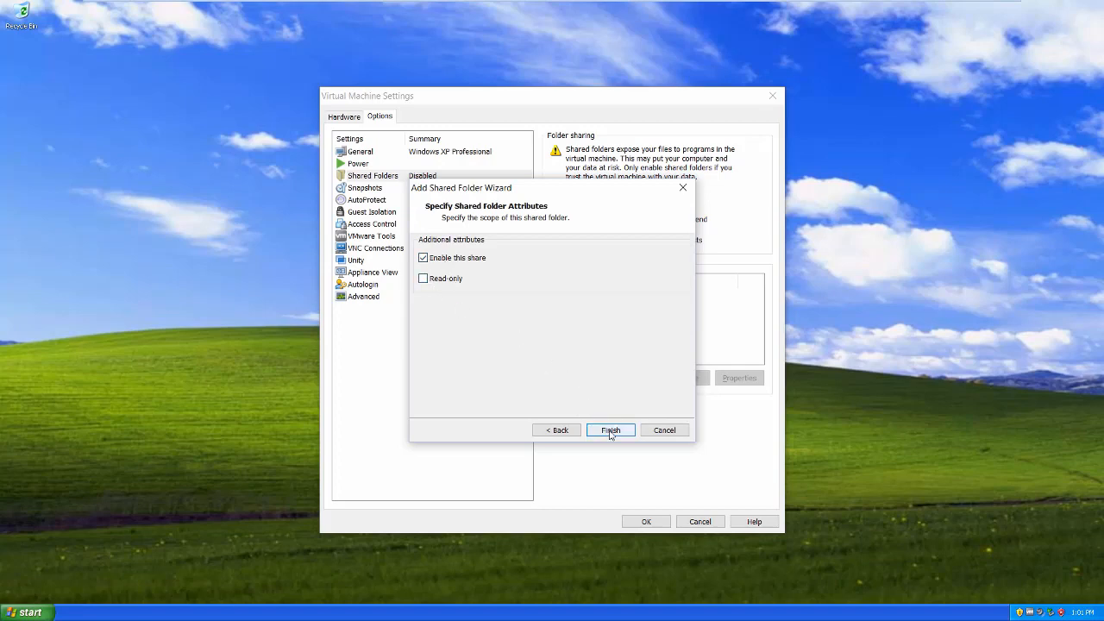
{"action": "left_click", "coordinate": [611, 429]}
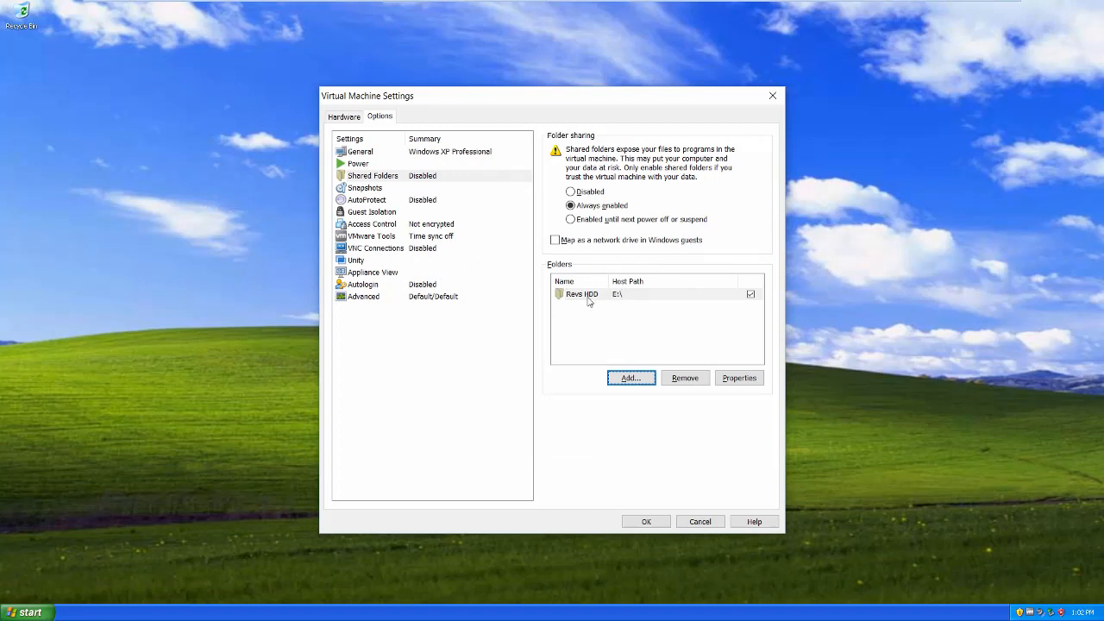
{"action": "mouse_move", "coordinate": [662, 447]}
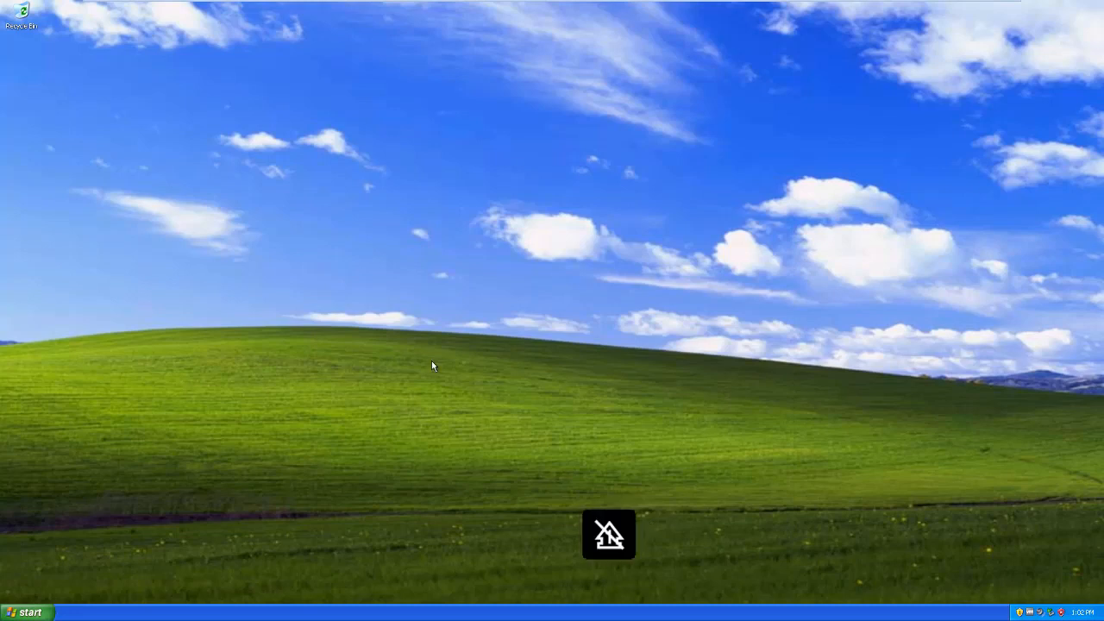
{"action": "mouse_move", "coordinate": [181, 364]}
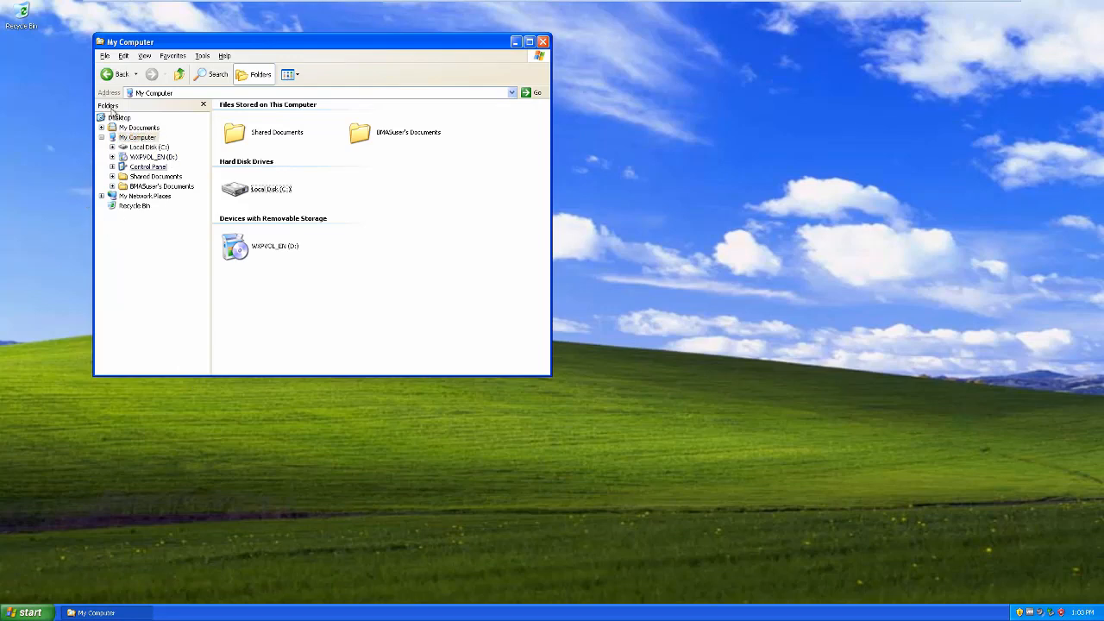
- Reopen the VM menu to get back to Virtual Machine Settings
{"action": "left_click", "coordinate": [208, 11]}
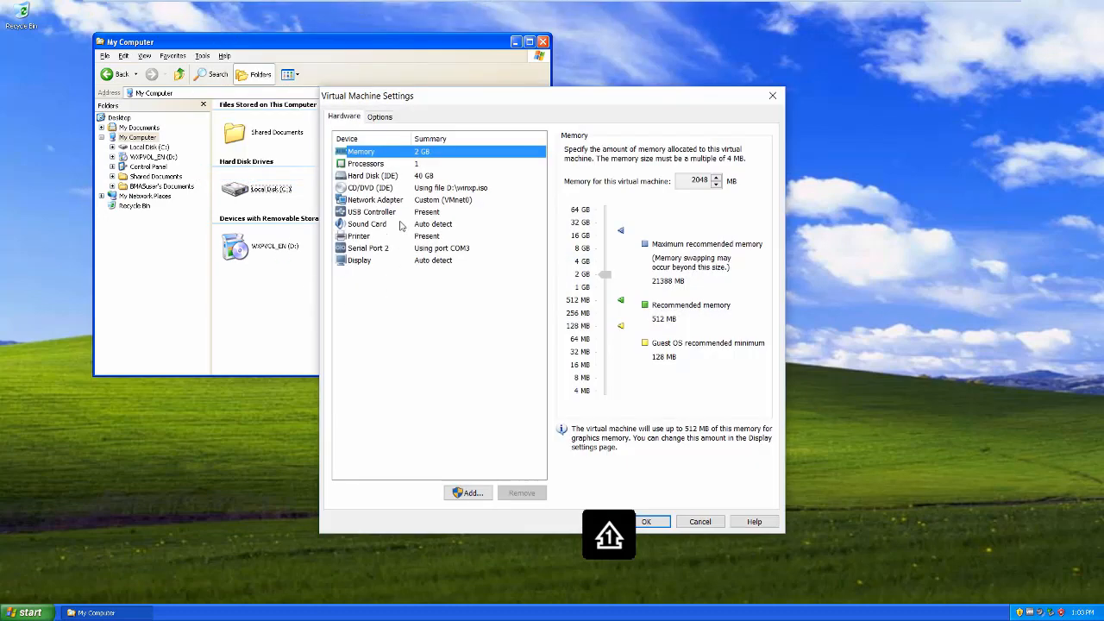
- Enable 'Map as a network drive in Windows guests' for shared folders and apply with OK
{"action": "left_click", "coordinate": [380, 117]}
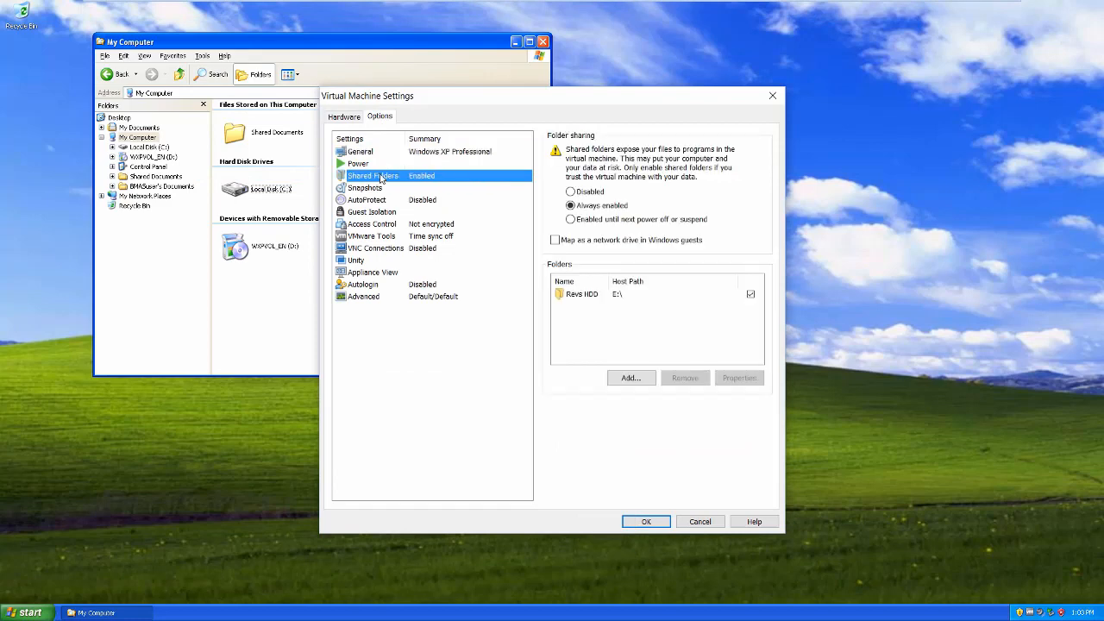
{"action": "mouse_move", "coordinate": [626, 257]}
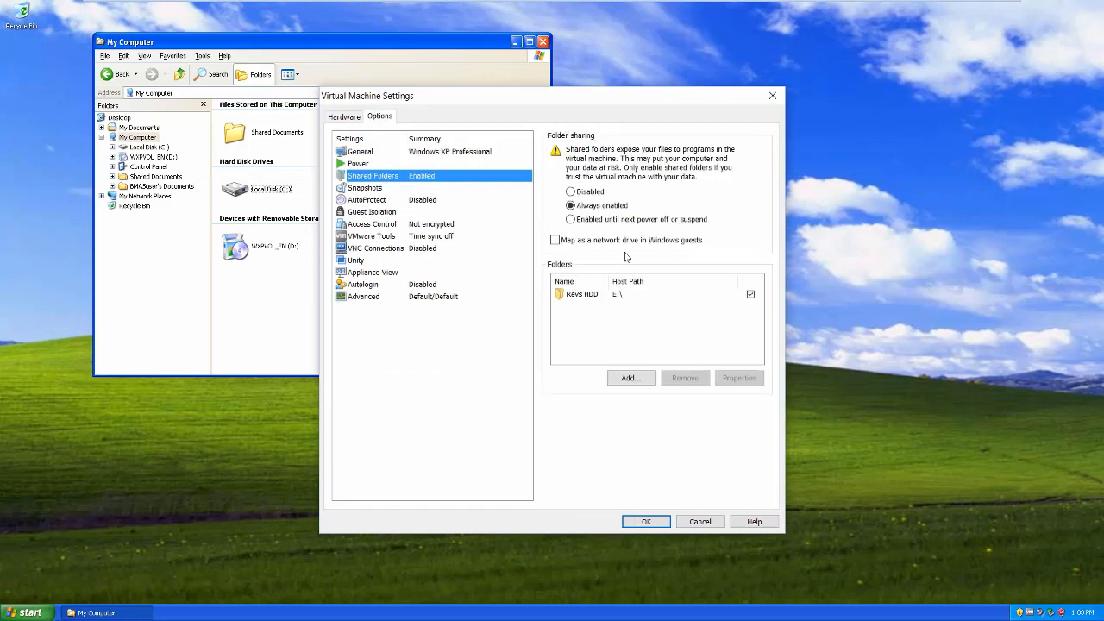
{"action": "left_click", "coordinate": [556, 239]}
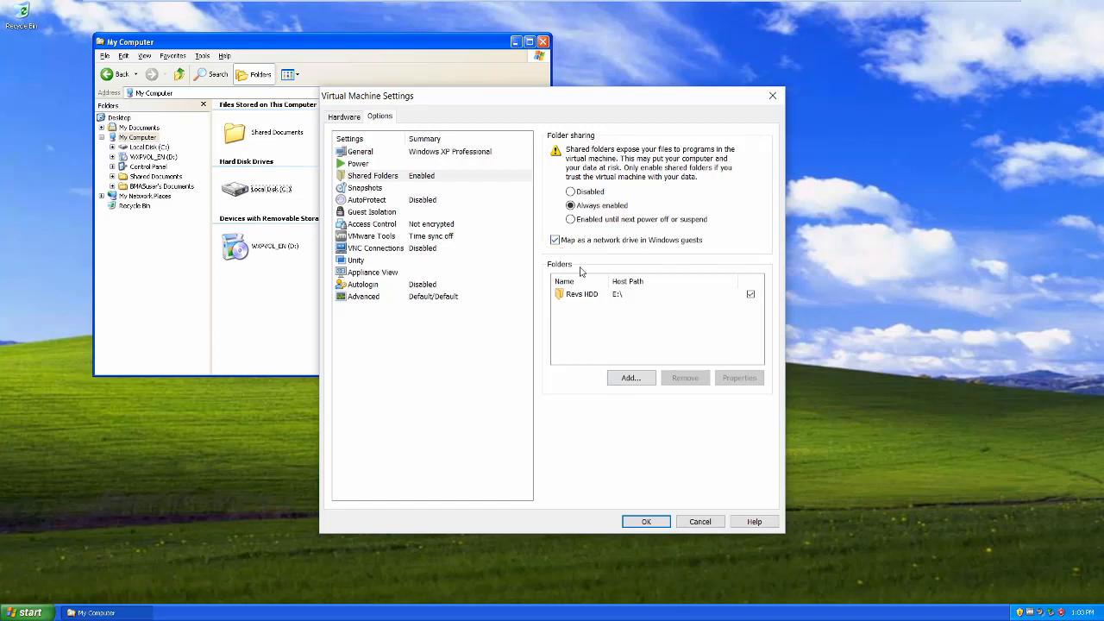
{"action": "left_click", "coordinate": [645, 521]}
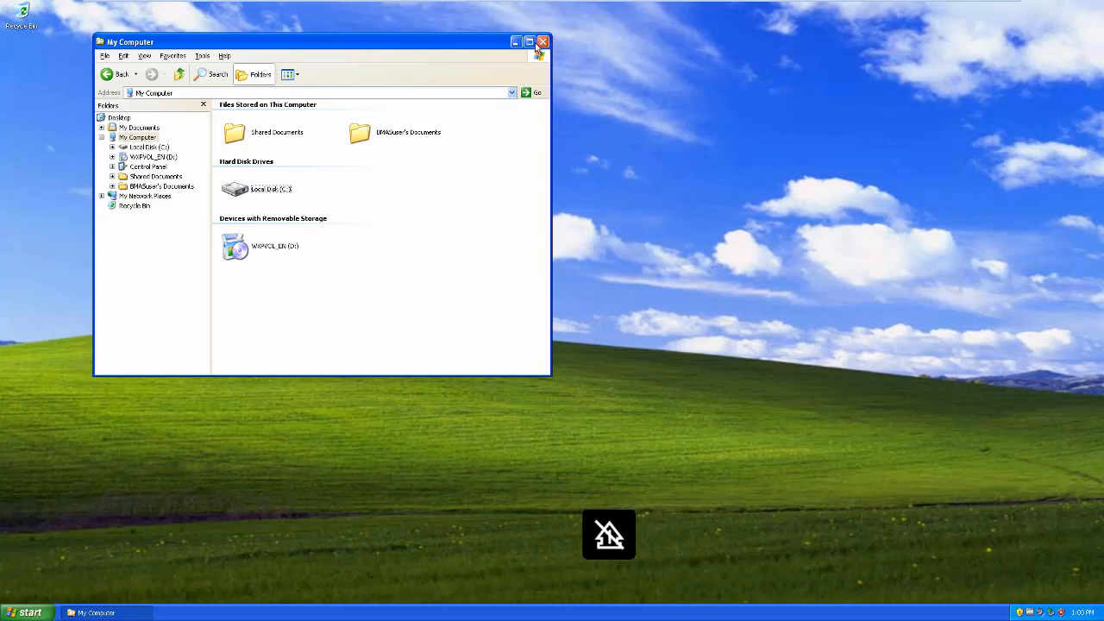
{"action": "mouse_move", "coordinate": [541, 42]}
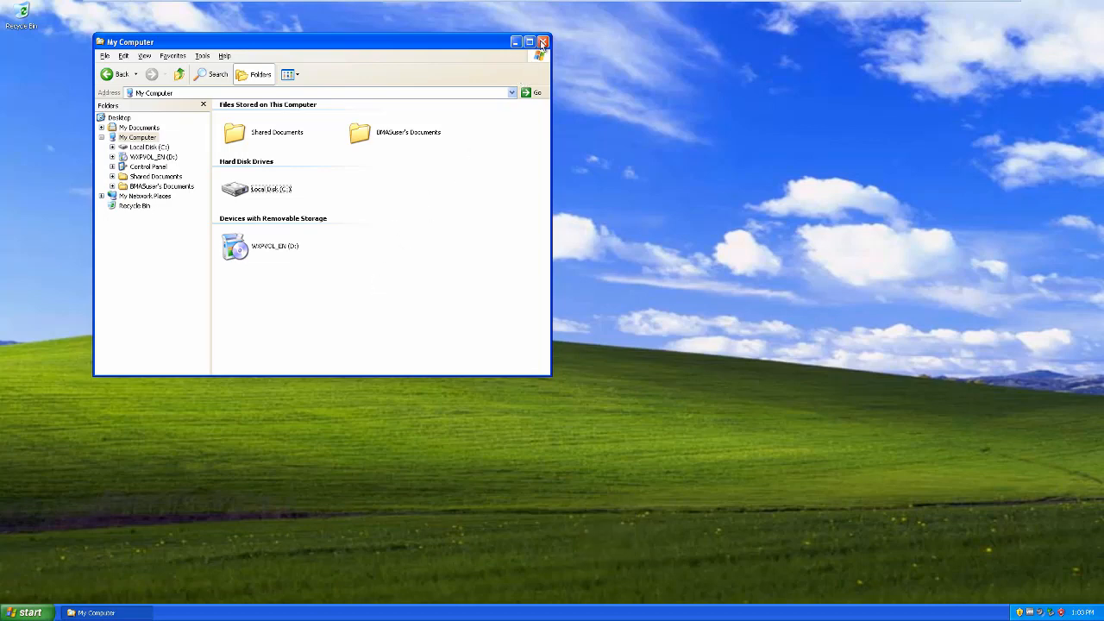
- Browse the mapped Revs HDD drive in the XP guest's Explorer, then close the window
{"action": "left_click", "coordinate": [541, 42]}
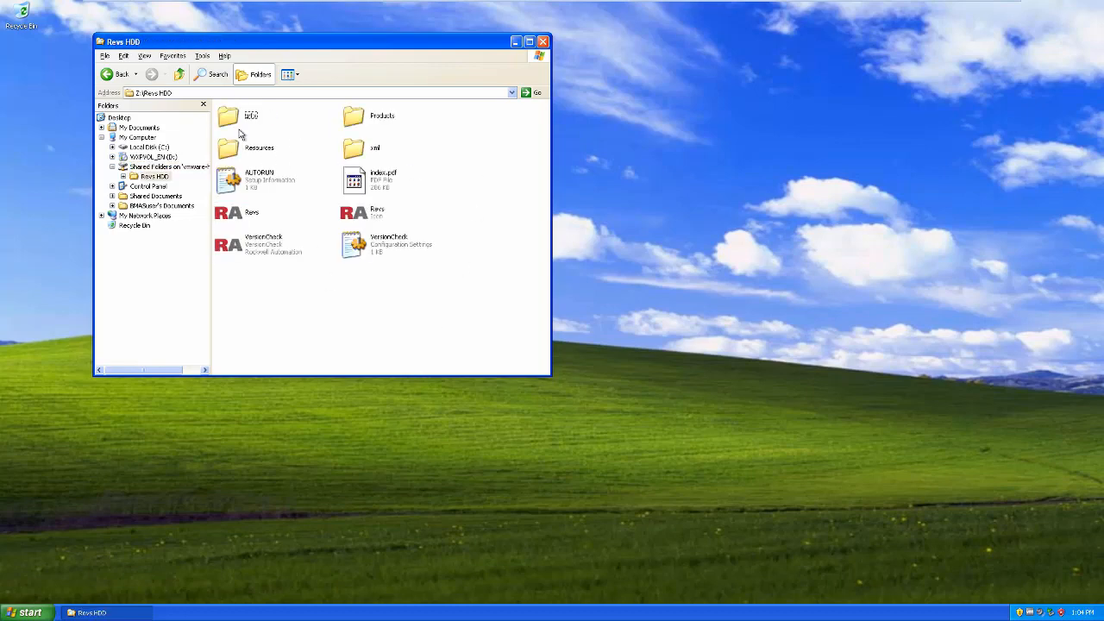
{"action": "mouse_move", "coordinate": [417, 142]}
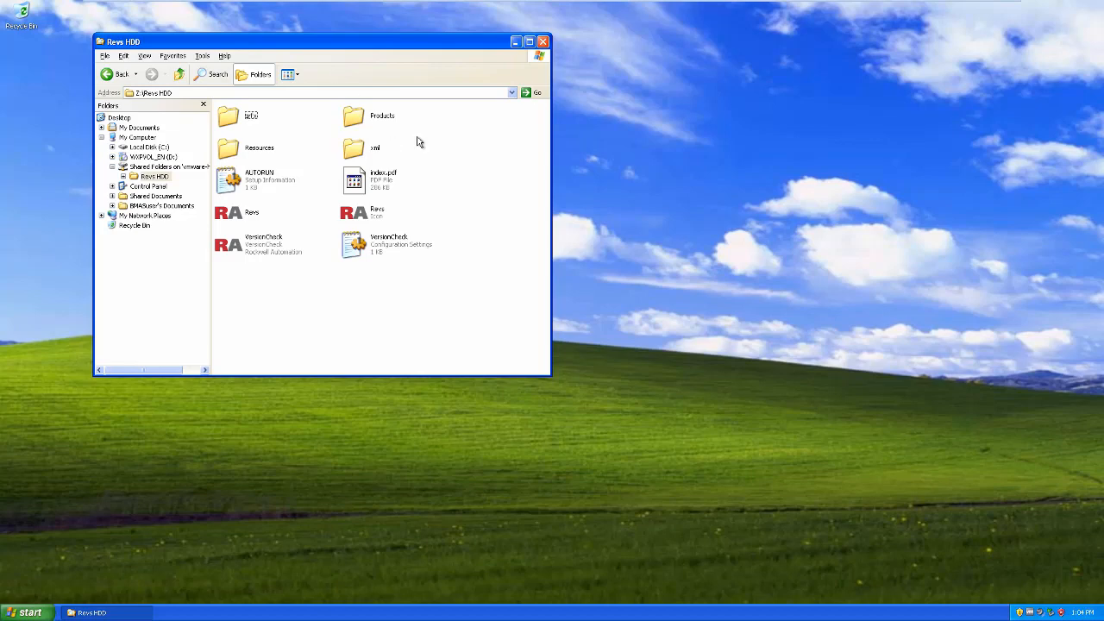
{"action": "left_click_drag", "start_coordinate": [324, 41], "coordinate": [410, 69]}
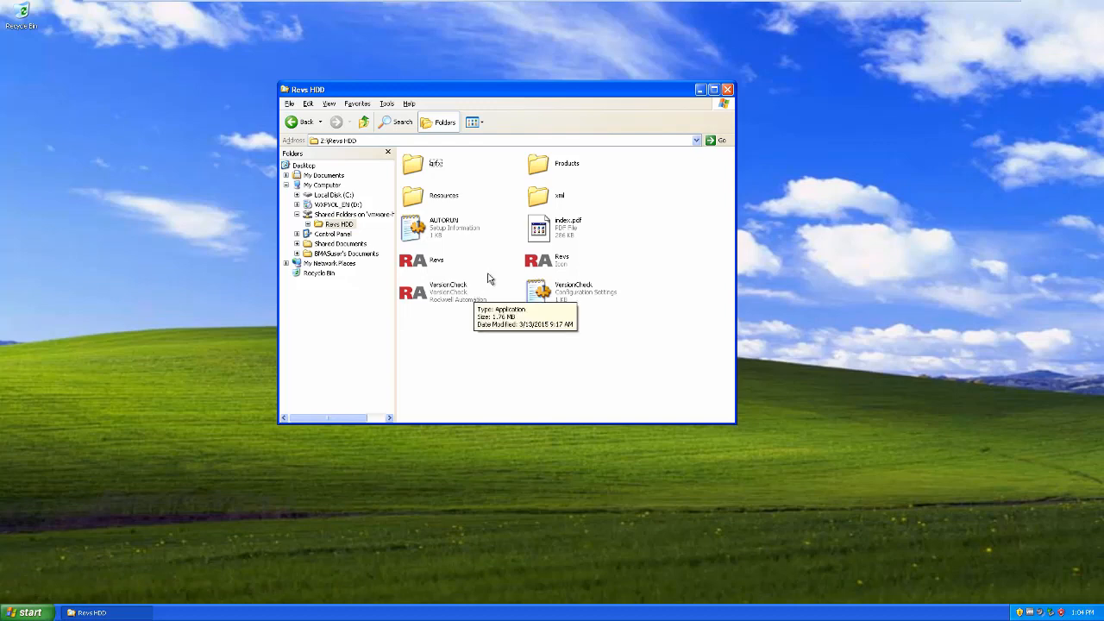
{"action": "mouse_move", "coordinate": [466, 290]}
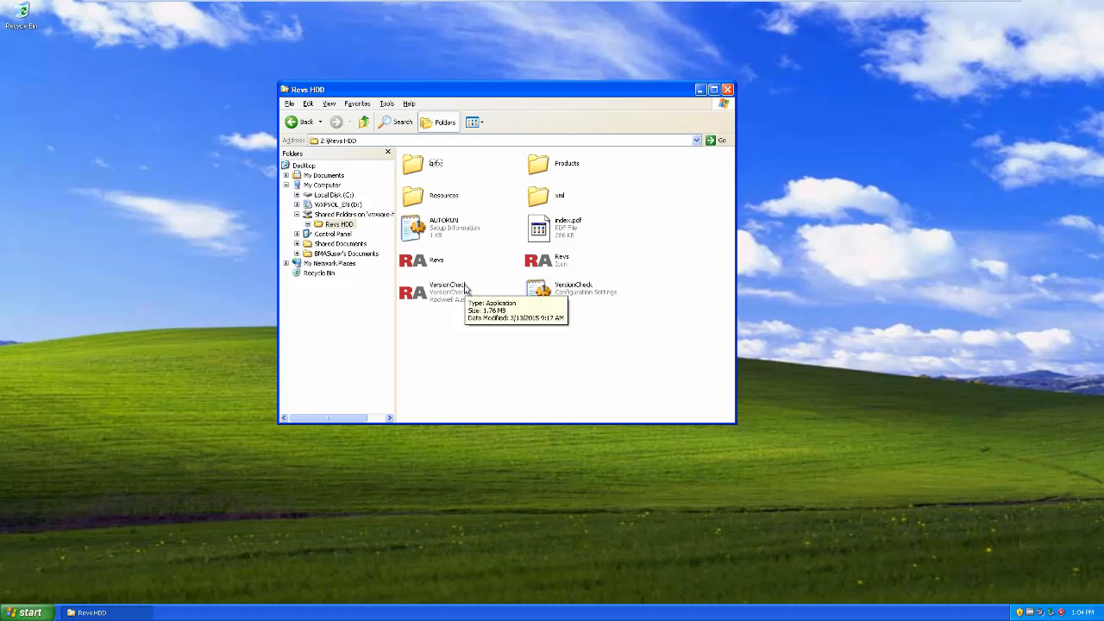
{"action": "mouse_move", "coordinate": [510, 93]}
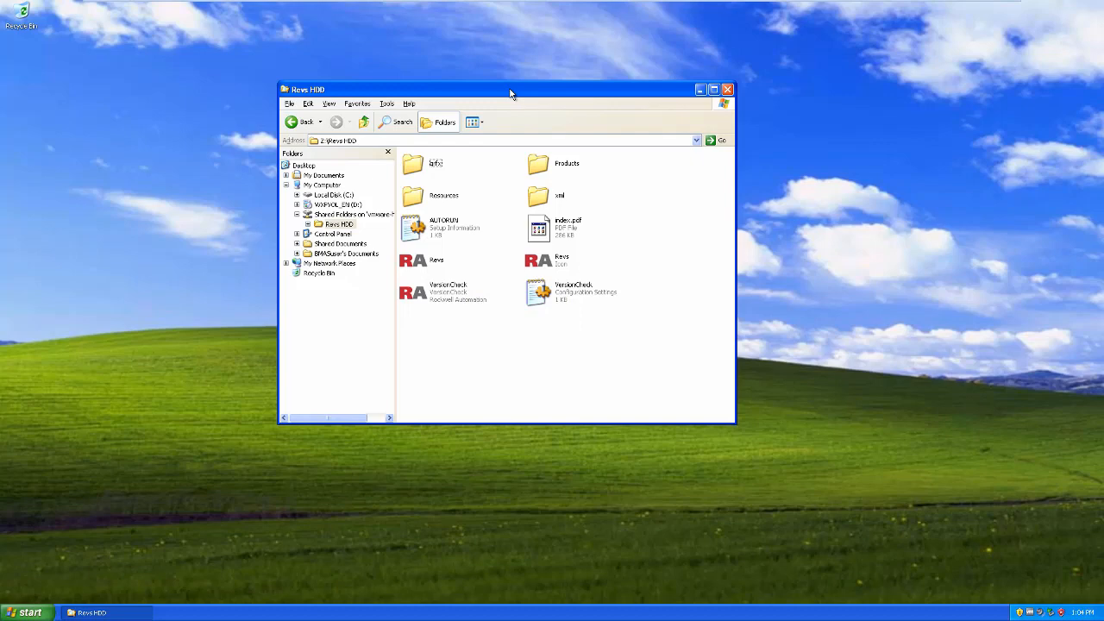
{"action": "left_click_drag", "start_coordinate": [508, 89], "coordinate": [466, 101]}
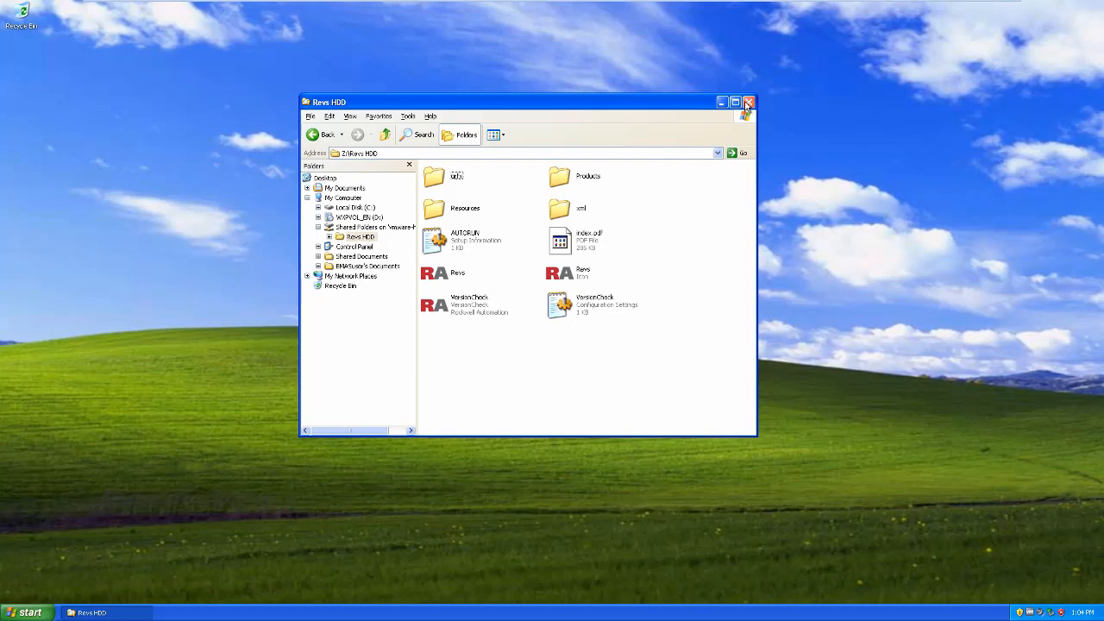
{"action": "left_click", "coordinate": [748, 104]}
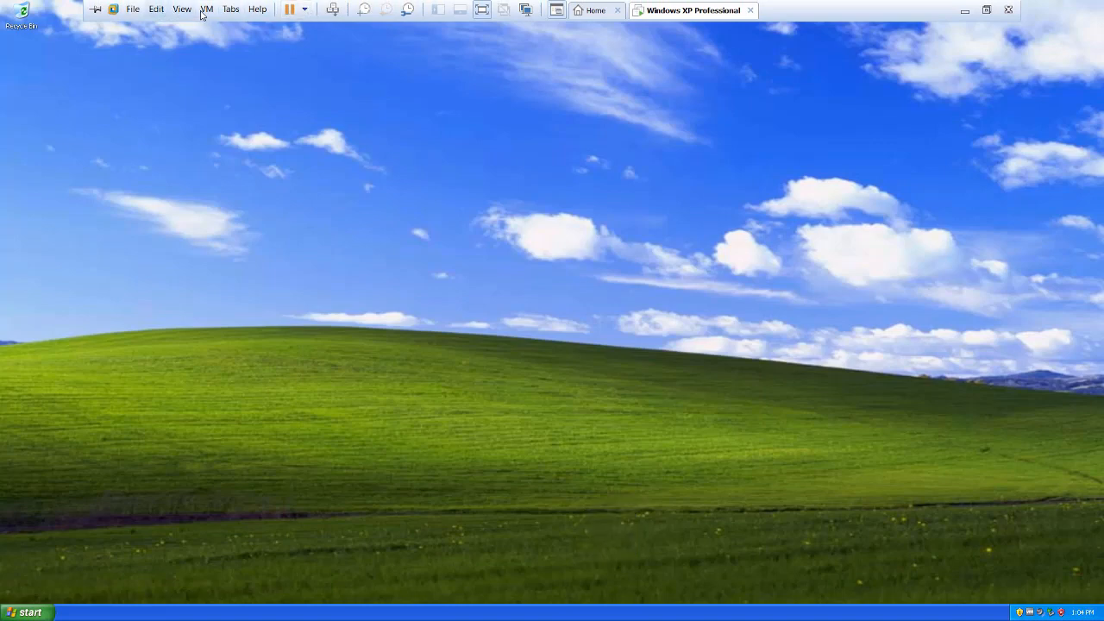
- Shut down the Windows XP guest so it powers off
{"action": "left_click", "coordinate": [26, 611]}
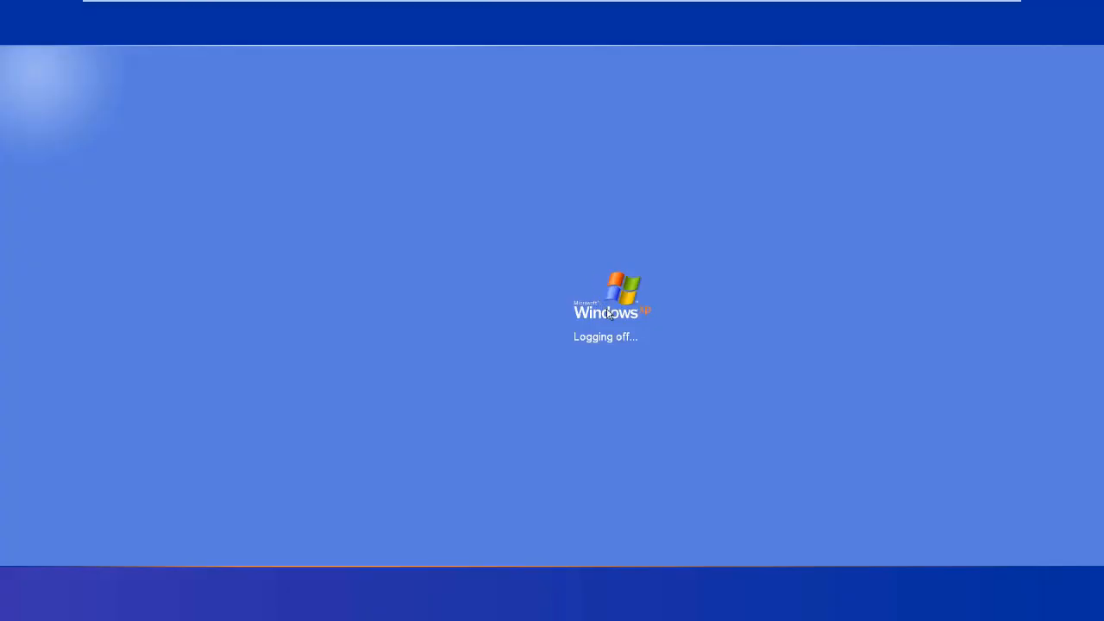
{"action": "mouse_move", "coordinate": [605, 342]}
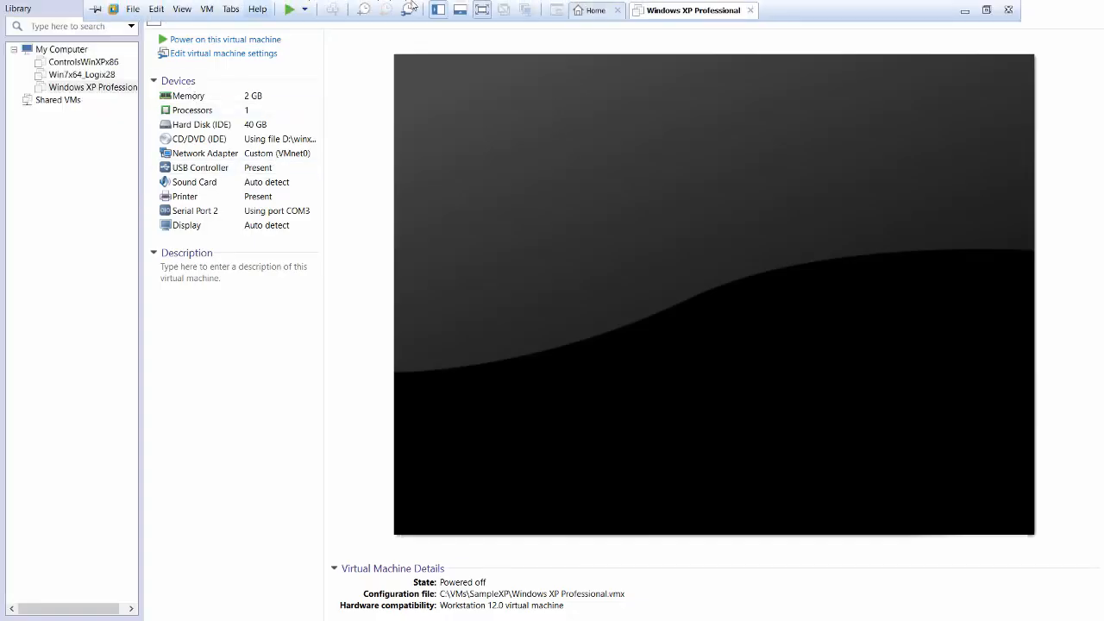
{"action": "mouse_move", "coordinate": [362, 11]}
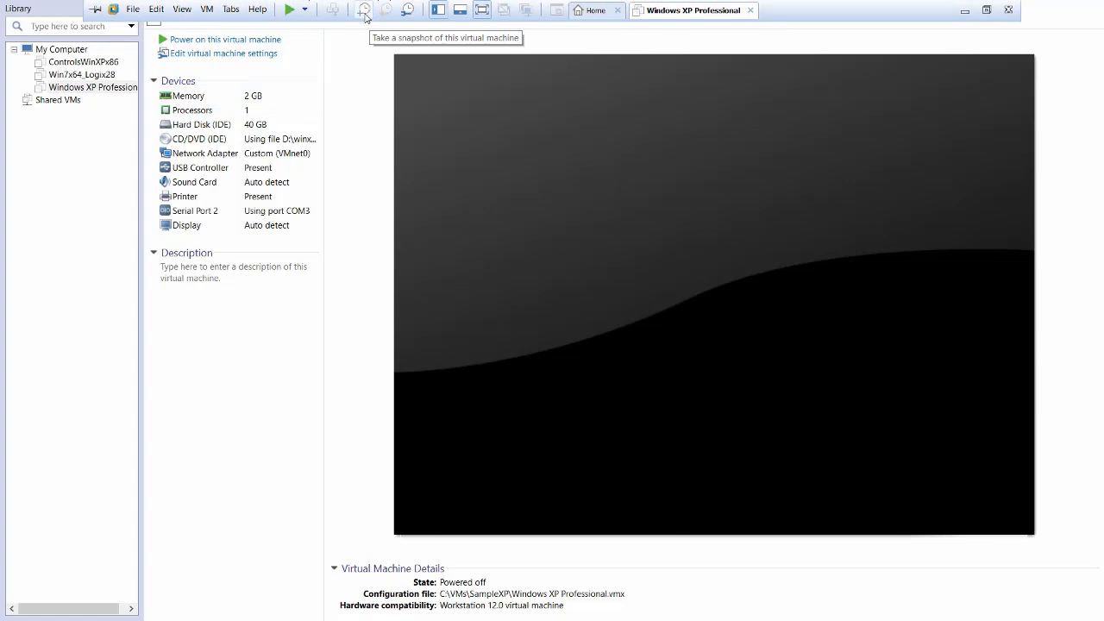
- Take a snapshot named Pre Rockwell with description 'Has serial USB drivers installed'
{"action": "left_click", "coordinate": [362, 10]}
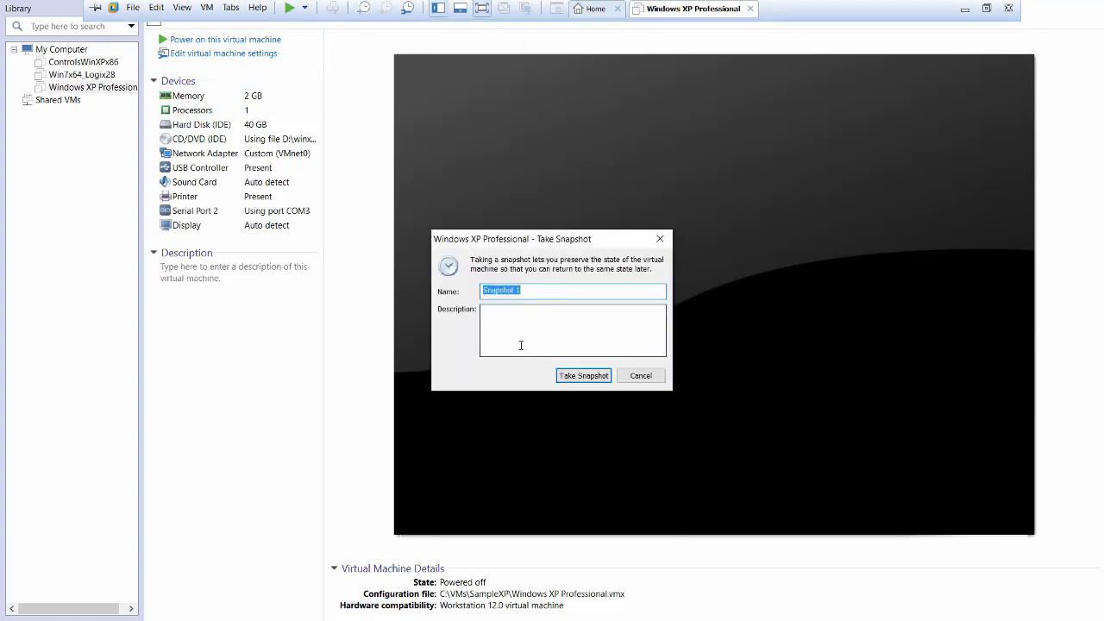
{"action": "type", "text": "Pre Rockwell"}
{"action": "left_click", "coordinate": [573, 329]}
{"action": "type", "text": "Has serial USB driv"}
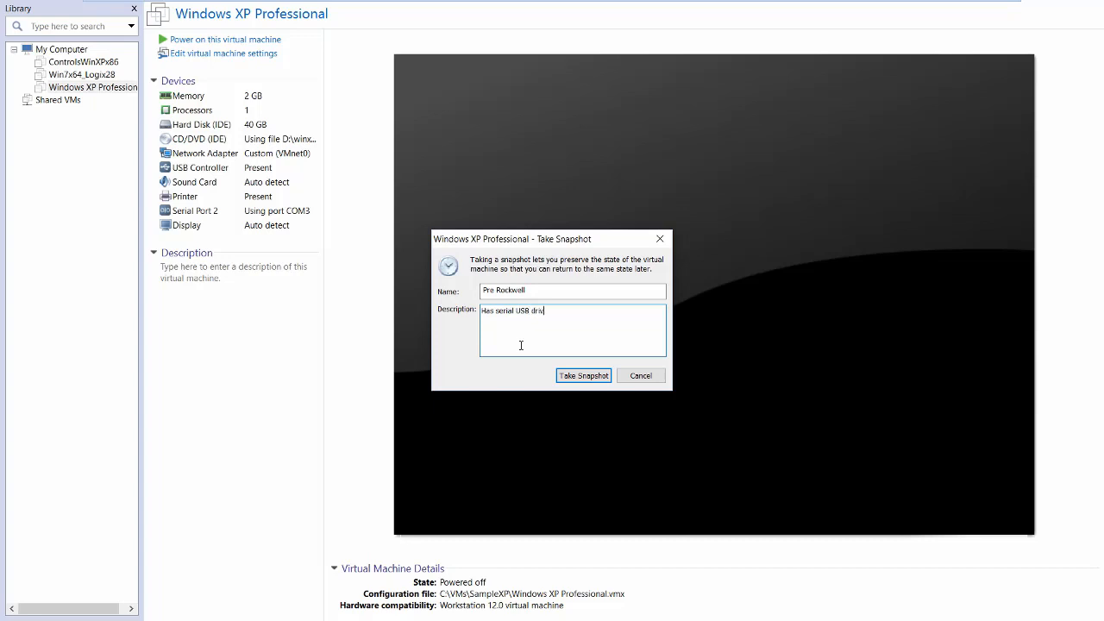
{"action": "type", "text": "ers installed"}
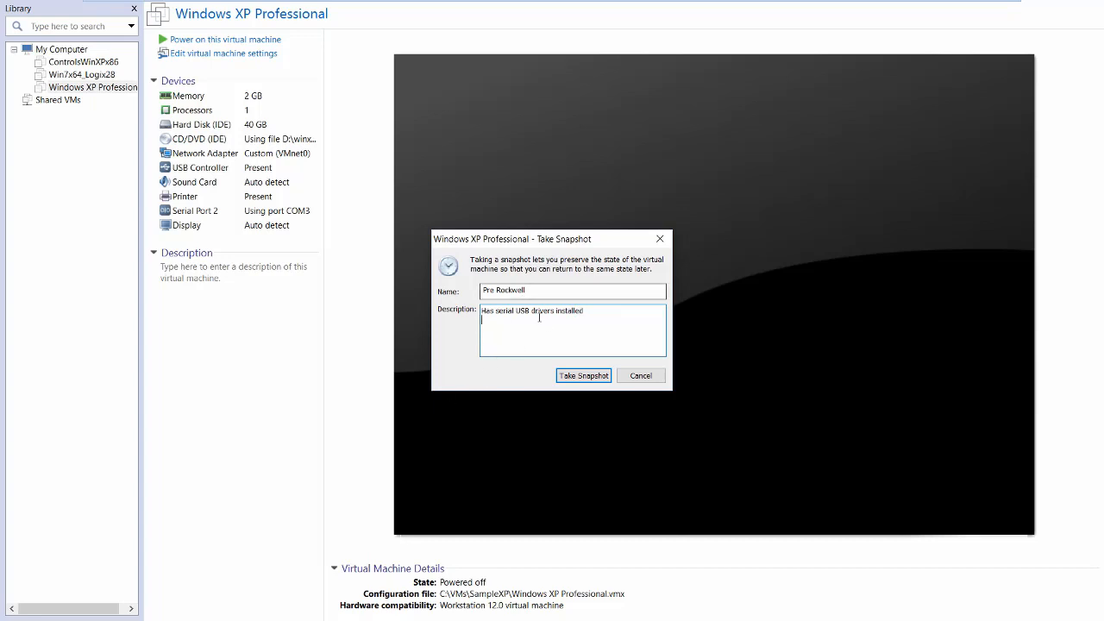
{"action": "left_click", "coordinate": [583, 376]}
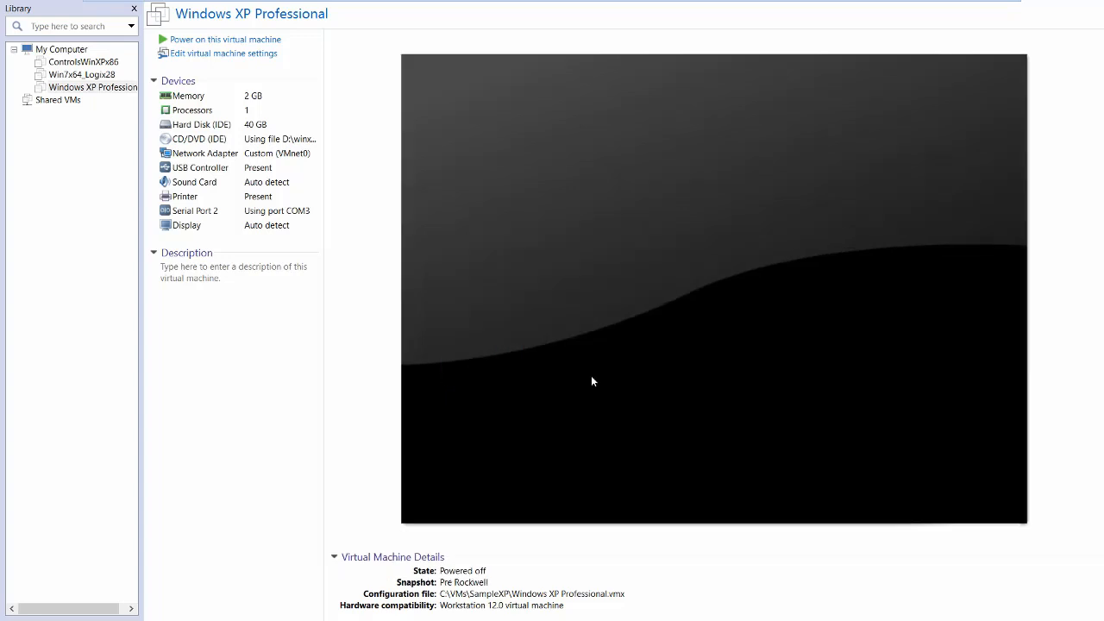
{"action": "mouse_move", "coordinate": [355, 121]}
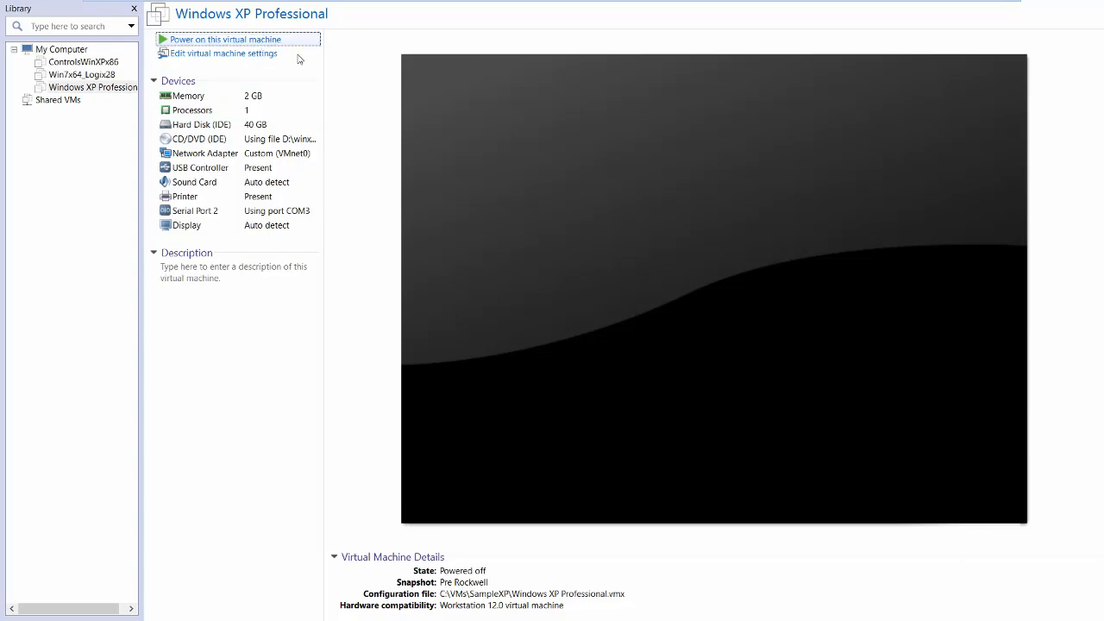
- Power the XP virtual machine back on and expand Revs HDD under Shared Folders
{"action": "left_click", "coordinate": [224, 38]}
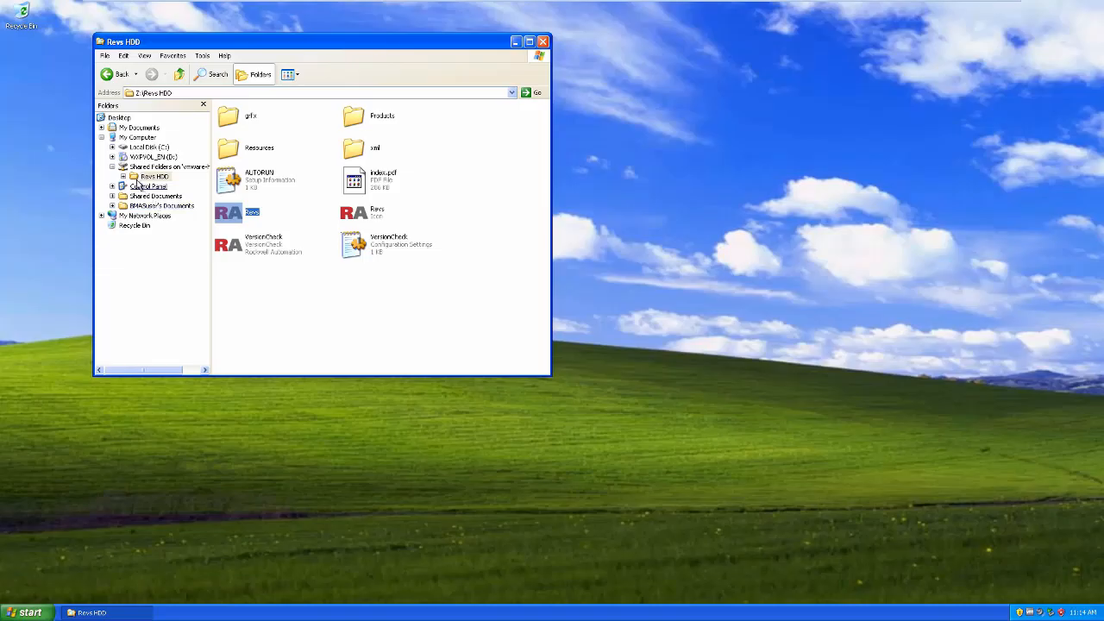
{"action": "left_click", "coordinate": [124, 176]}
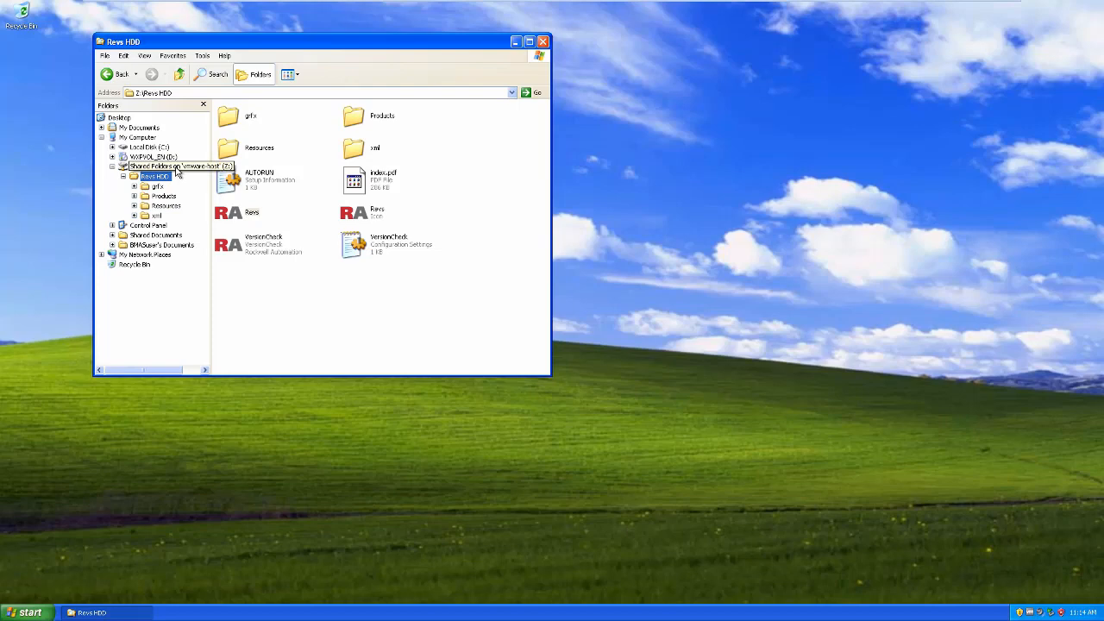
{"action": "left_click", "coordinate": [228, 212]}
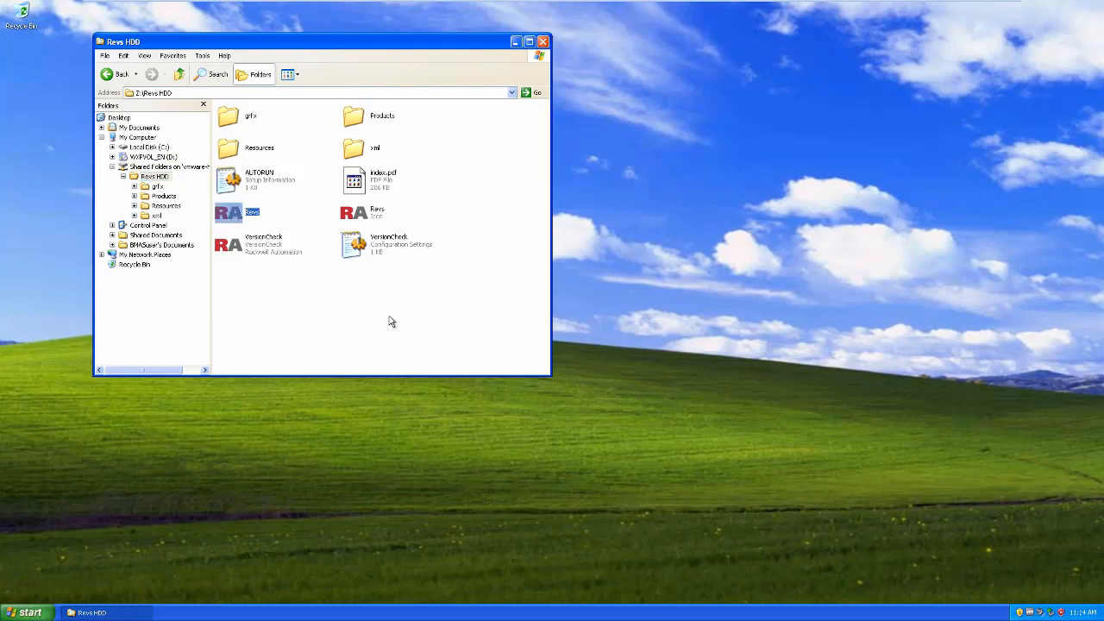
{"action": "mouse_move", "coordinate": [438, 277]}
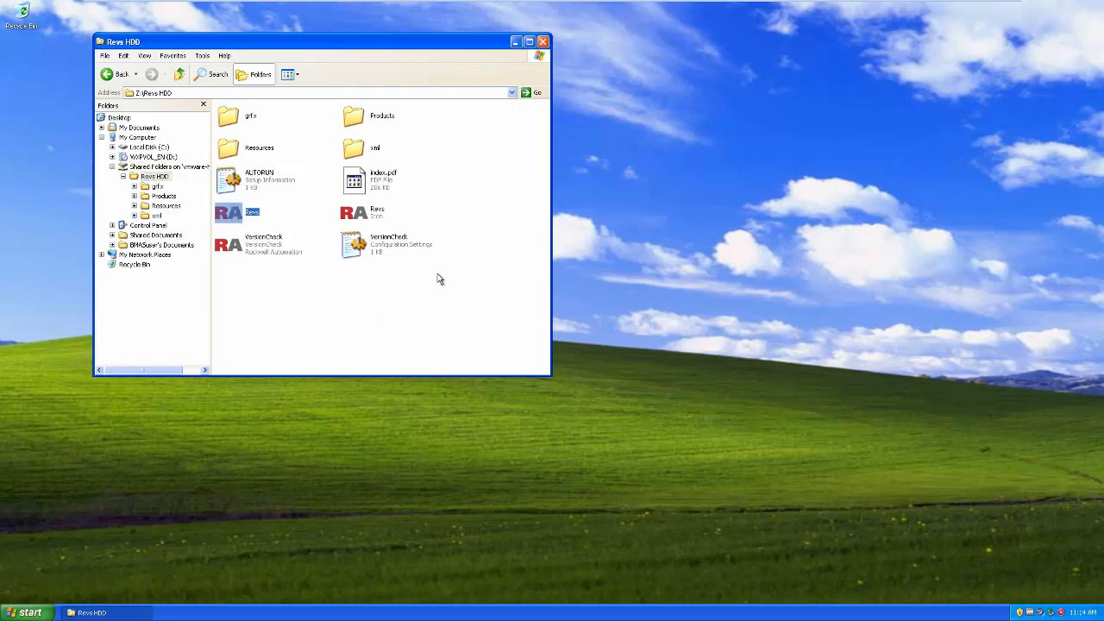
{"action": "mouse_move", "coordinate": [227, 214]}
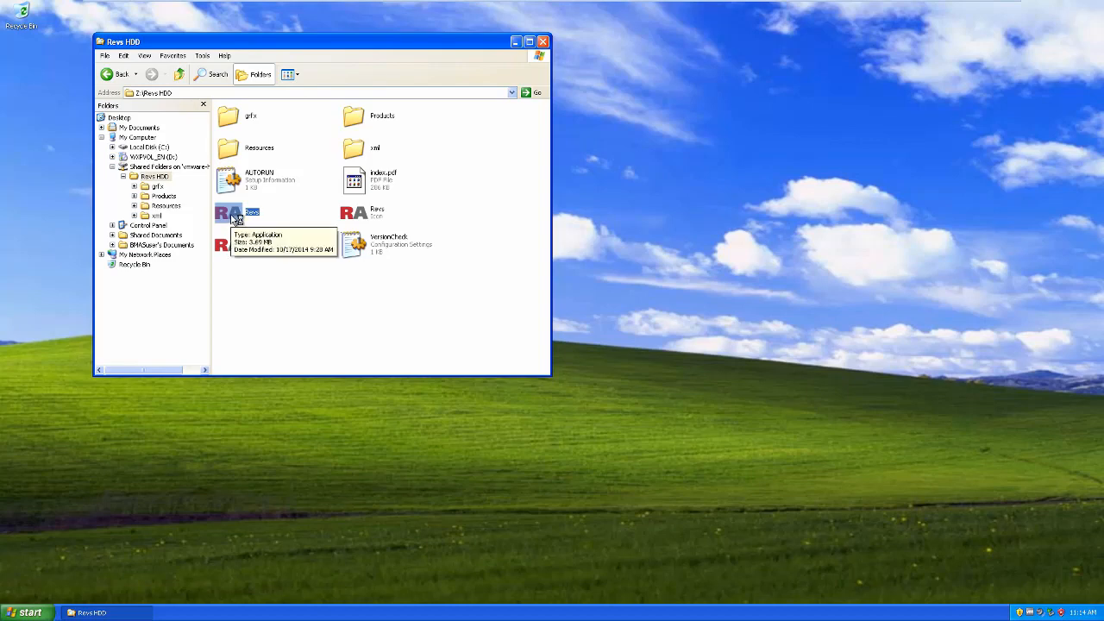
- Launch the Revs application from Revs HDD and browse its Design & Configuration category
{"action": "double_click", "coordinate": [228, 214]}
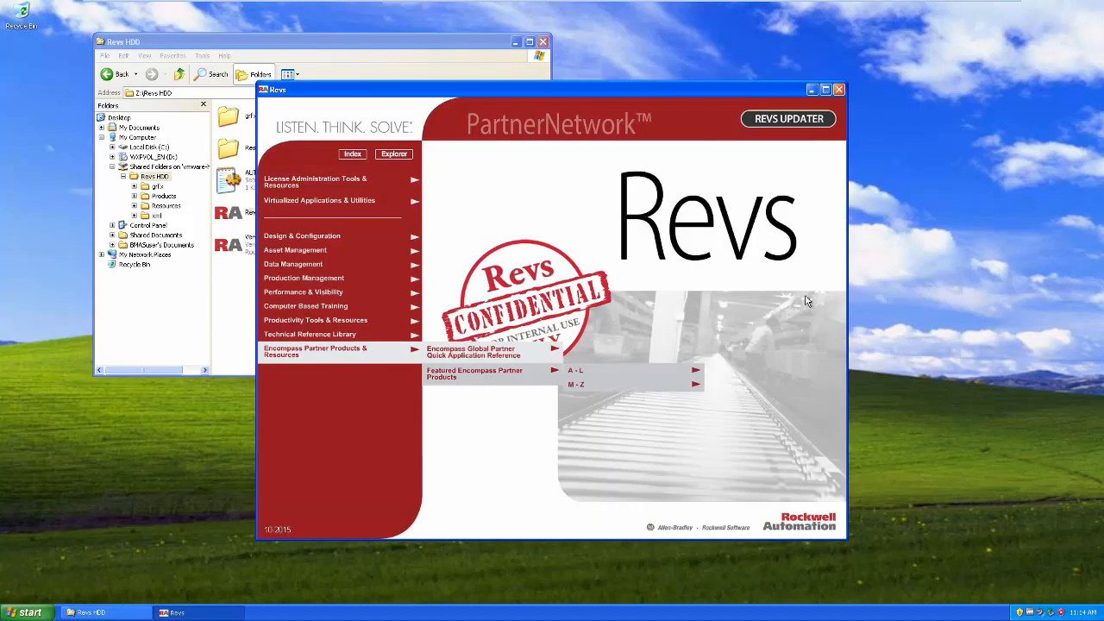
{"action": "left_click", "coordinate": [301, 234]}
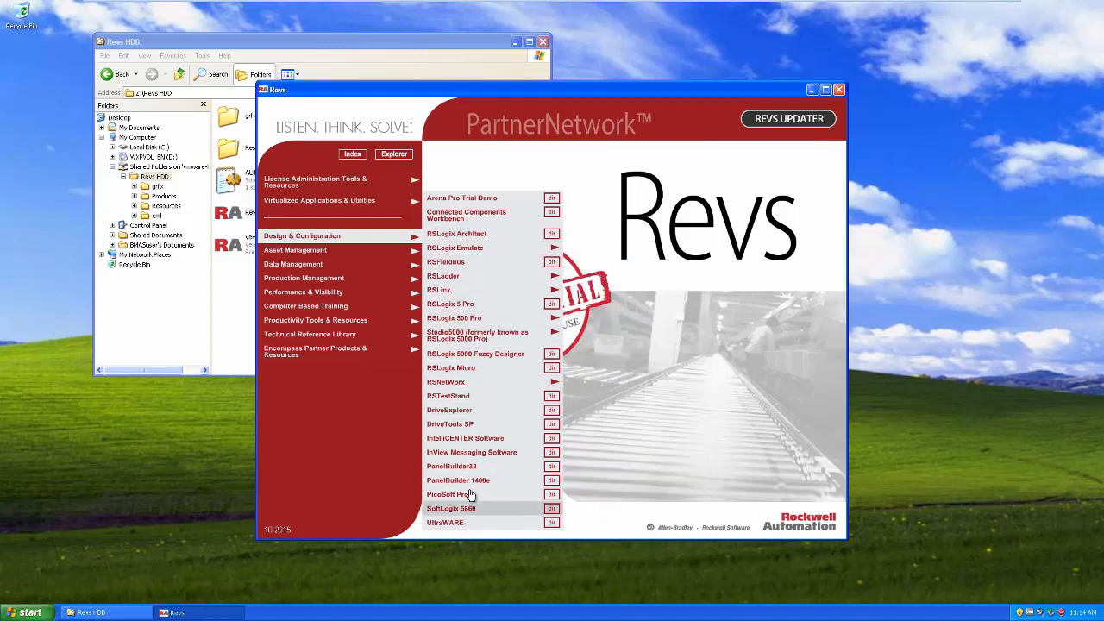
{"action": "mouse_move", "coordinate": [455, 248]}
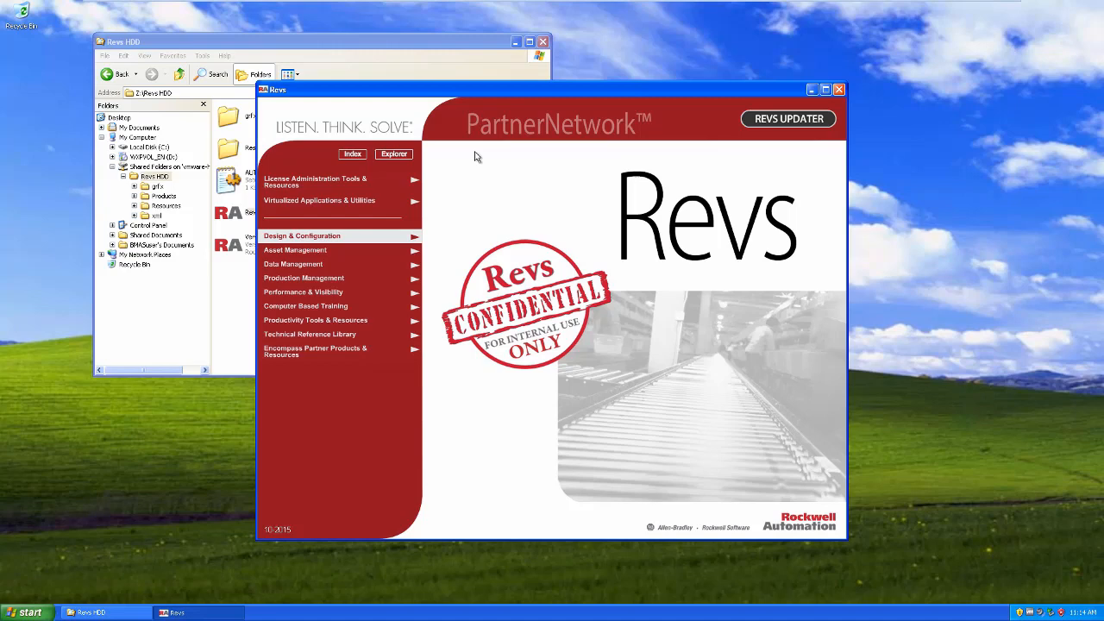
{"action": "mouse_move", "coordinate": [480, 174]}
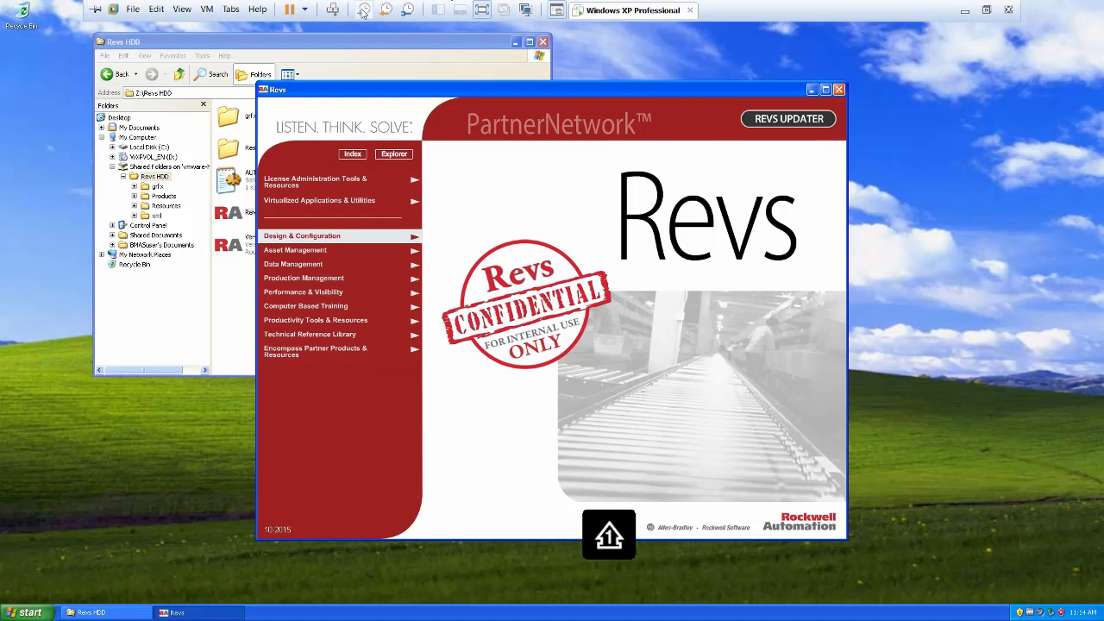
{"action": "mouse_move", "coordinate": [363, 11]}
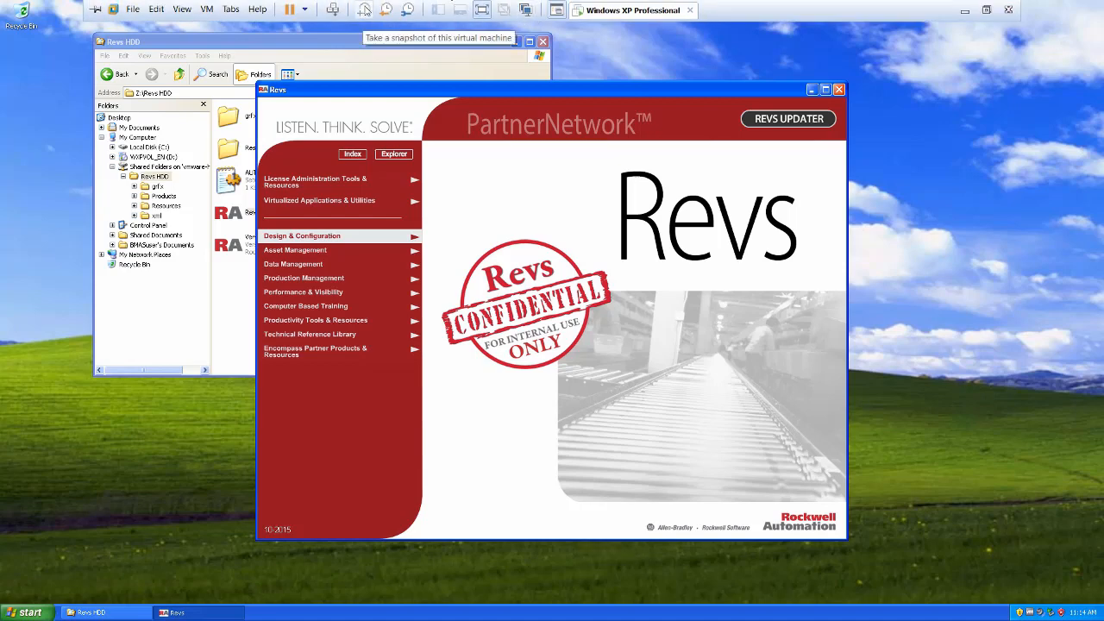
- Begin a new snapshot of the running Windows XP machine before installing Revs
{"action": "left_click", "coordinate": [331, 10]}
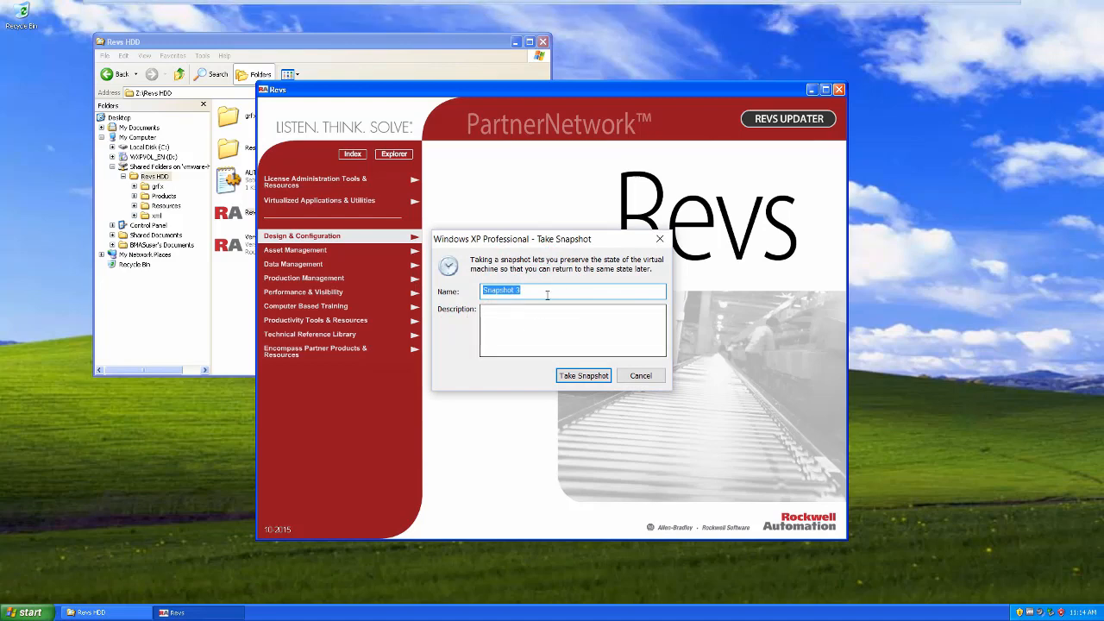